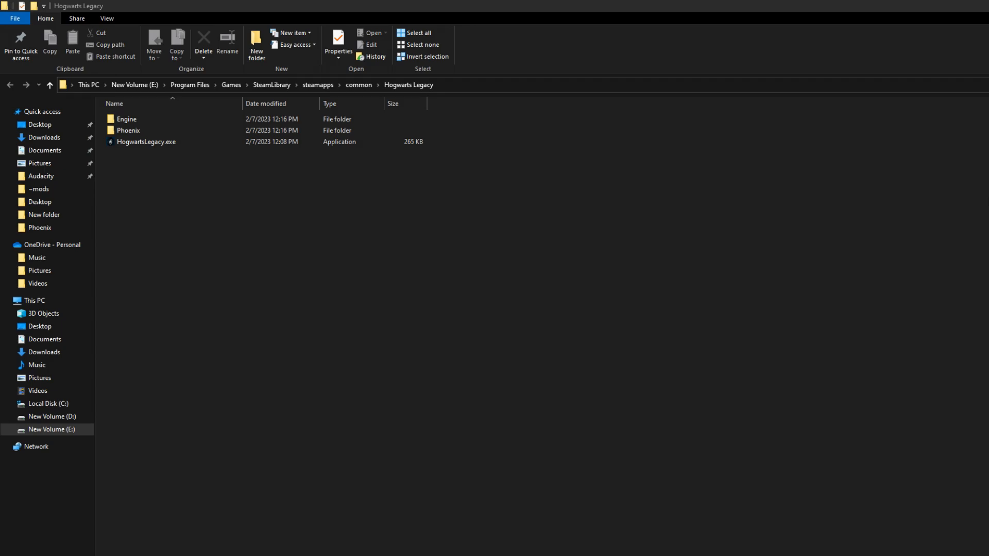
mouse_move(377, 322)
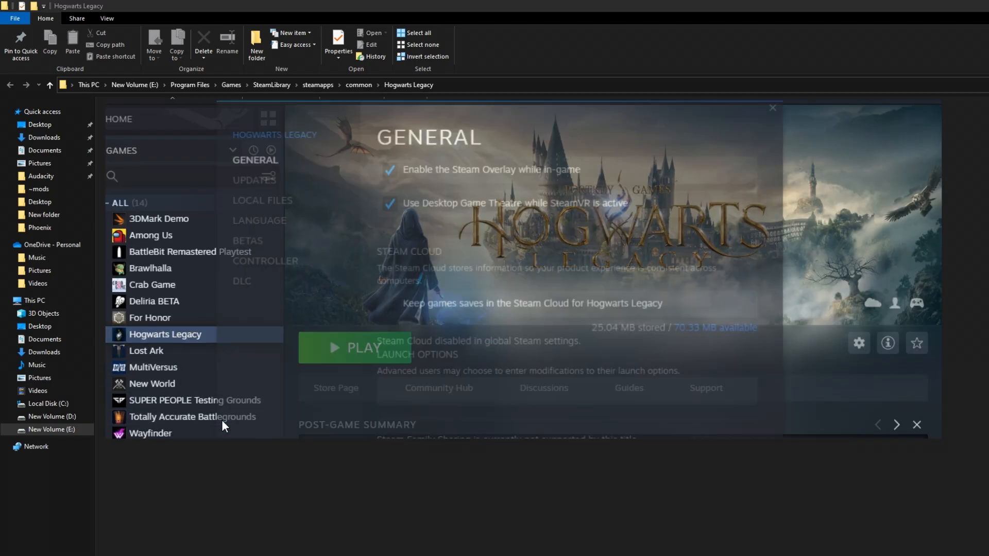
Step: Browse Hogwarts Legacy's local files from Steam to reach its install folder
click(258, 199)
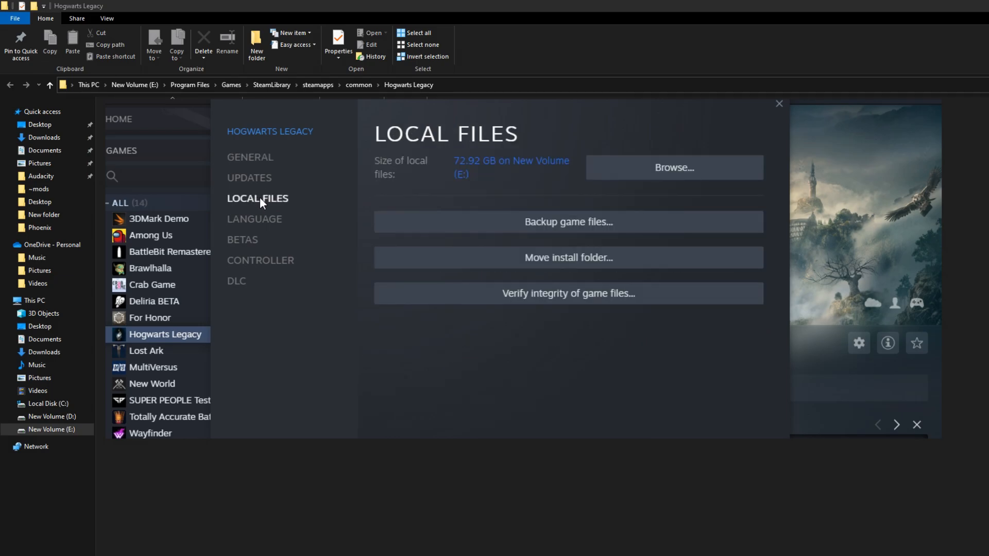
mouse_move(657, 173)
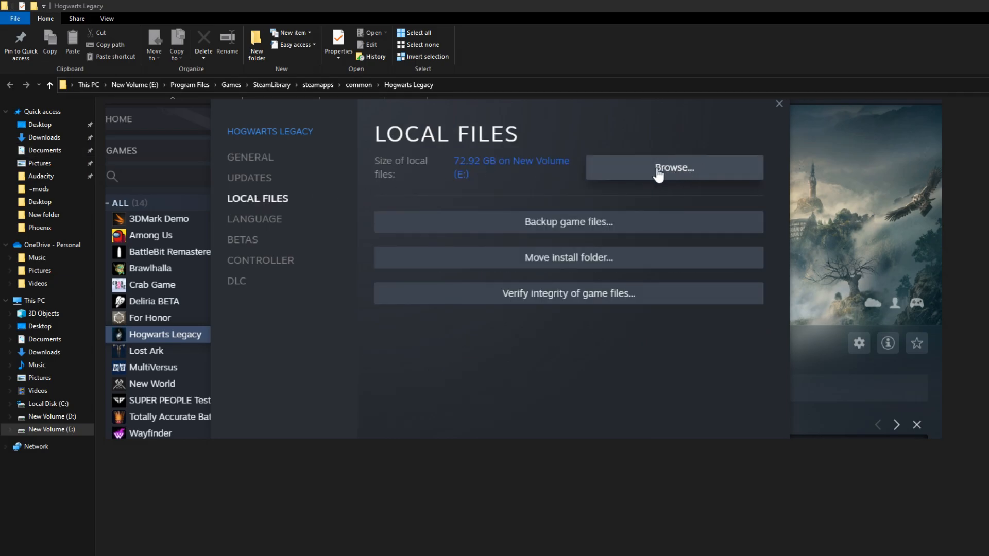
click(674, 167)
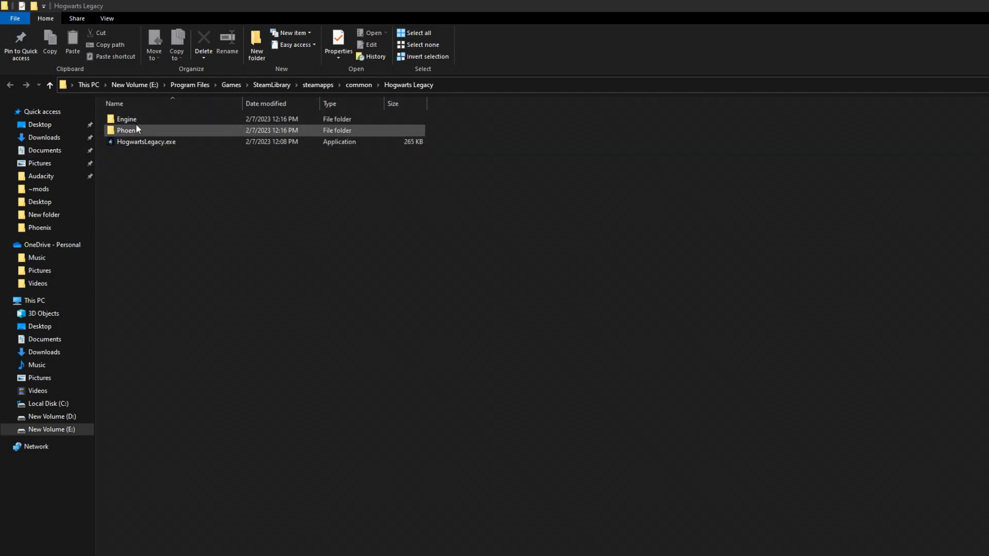
Step: Navigate Engine > Plugins > ... > DLSS Binaries ThirdParty Win64 folder
double_click(126, 119)
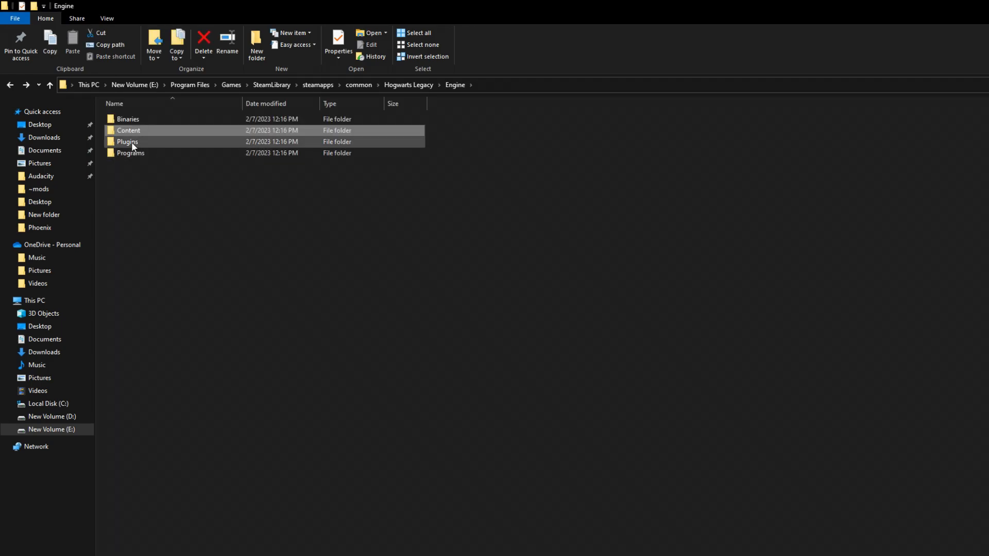
double_click(128, 141)
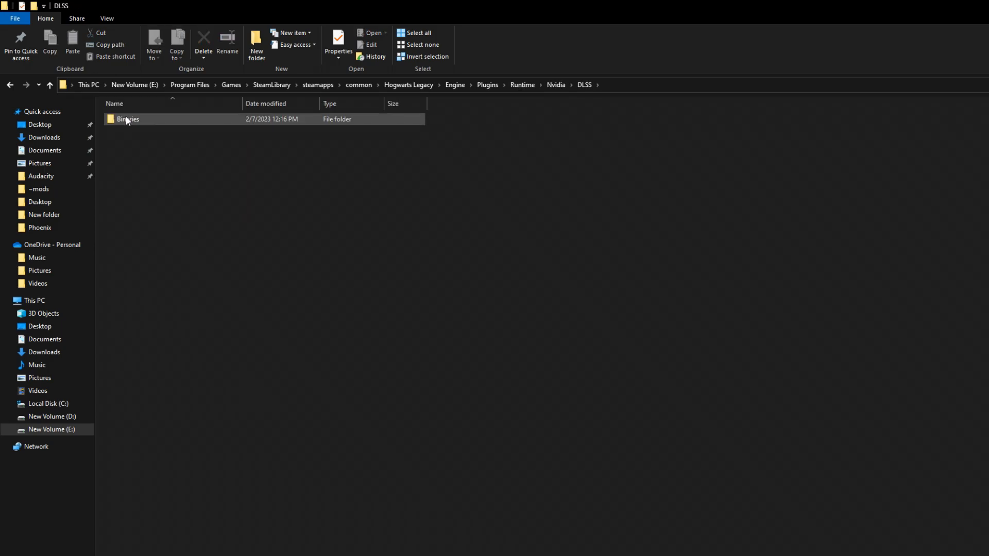
double_click(127, 119)
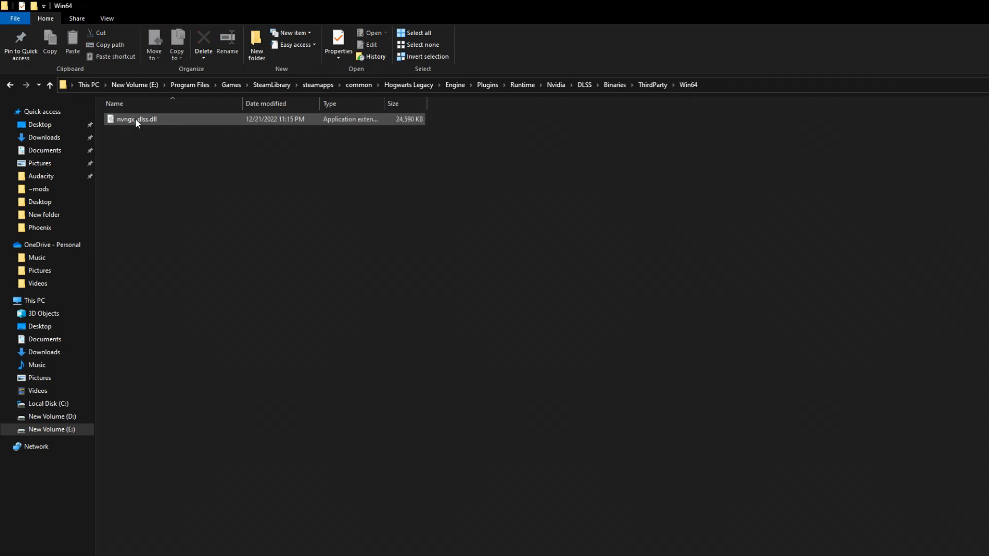
mouse_move(129, 120)
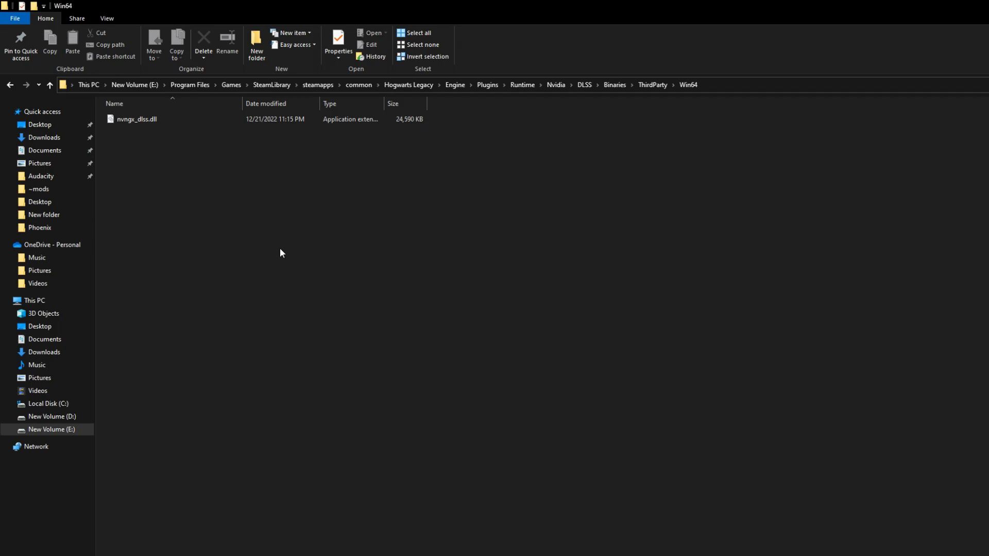
mouse_move(182, 183)
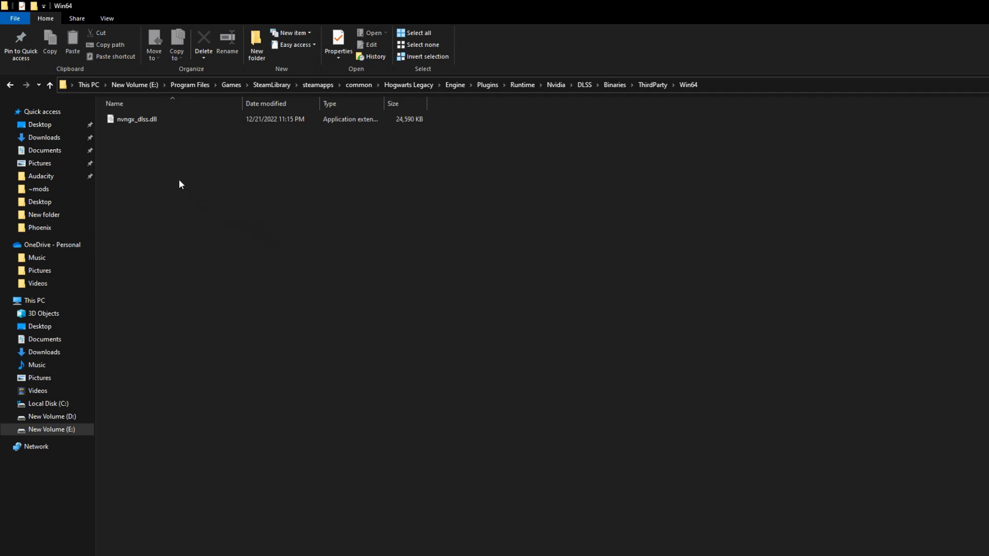
click(138, 119)
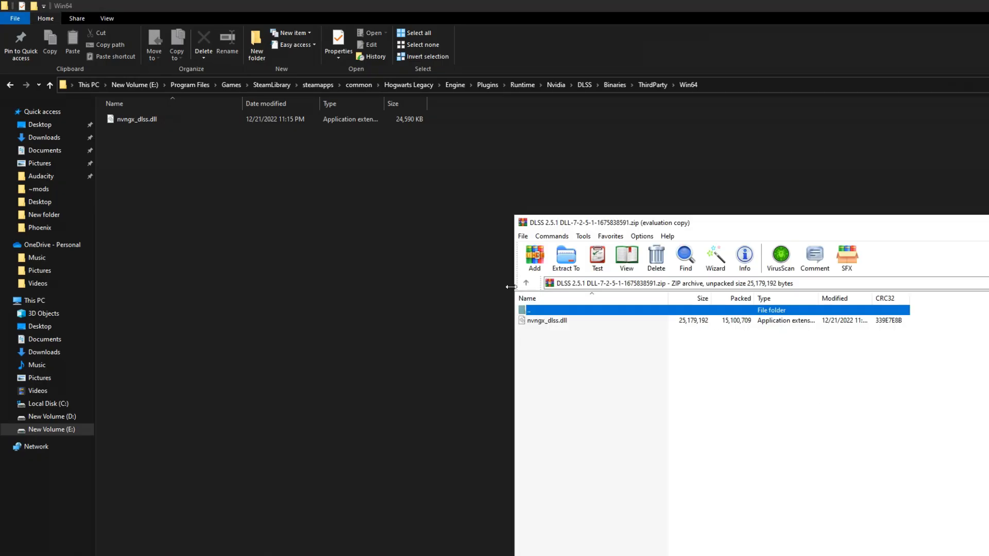
mouse_move(558, 325)
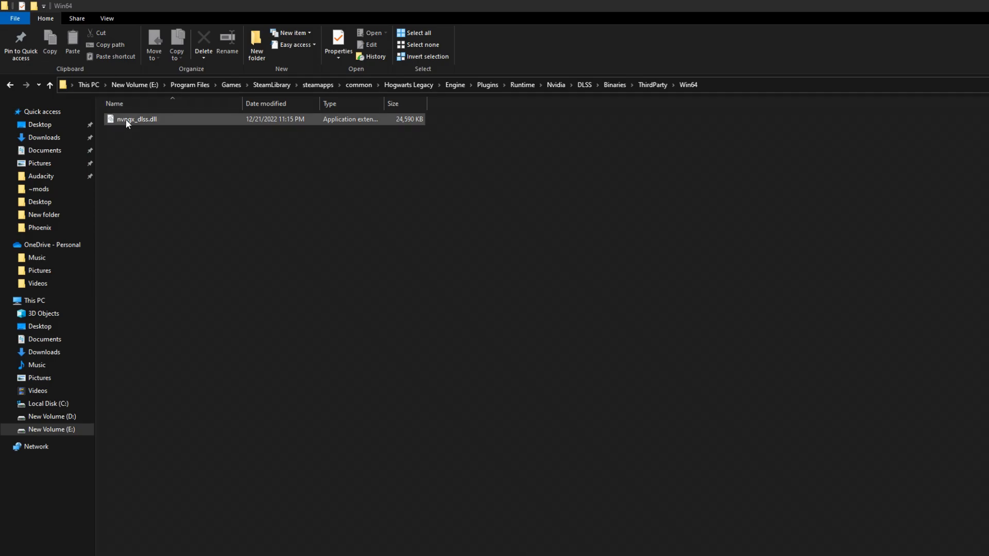
Step: Replace nvngx_dlss.dll with version 2.5.1 and return to the game folder
click(151, 180)
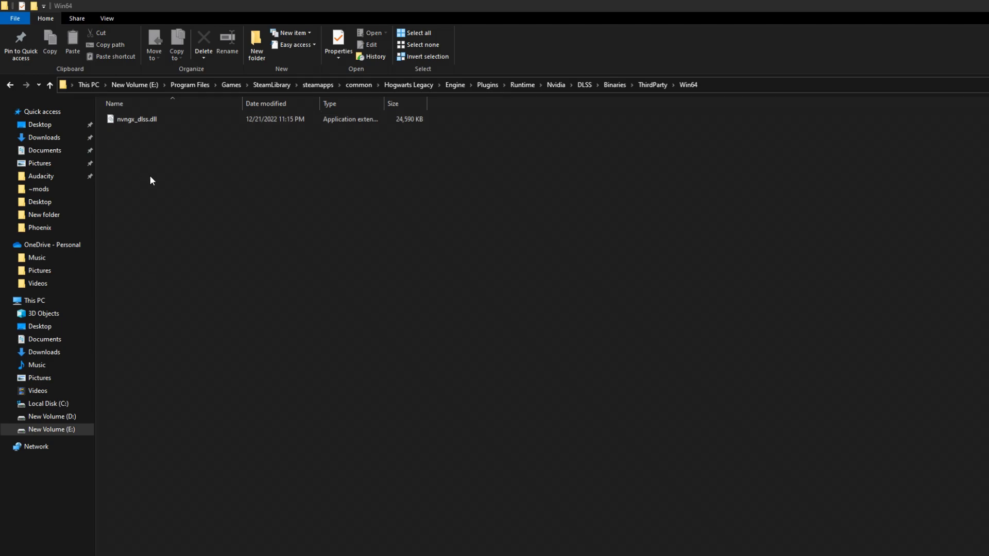
mouse_move(135, 122)
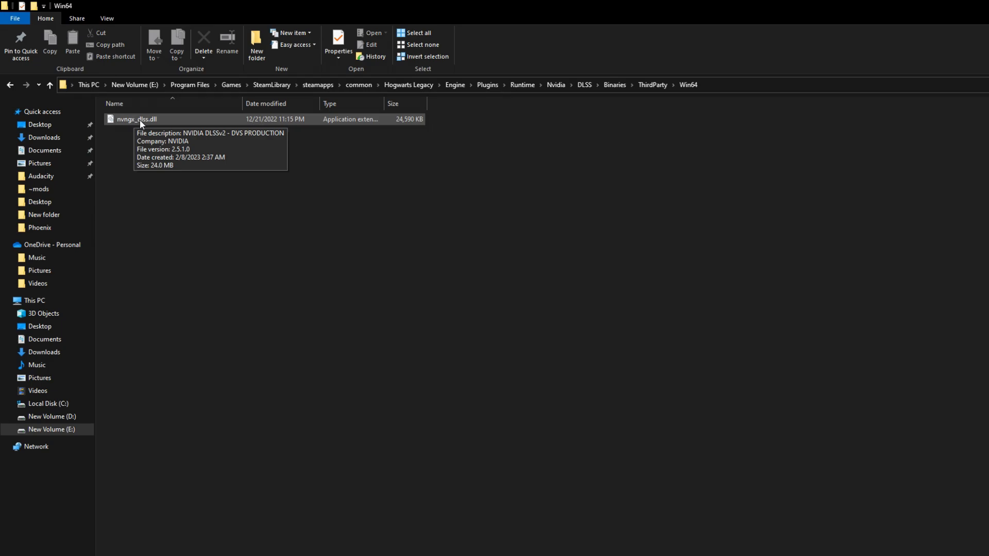
mouse_move(136, 119)
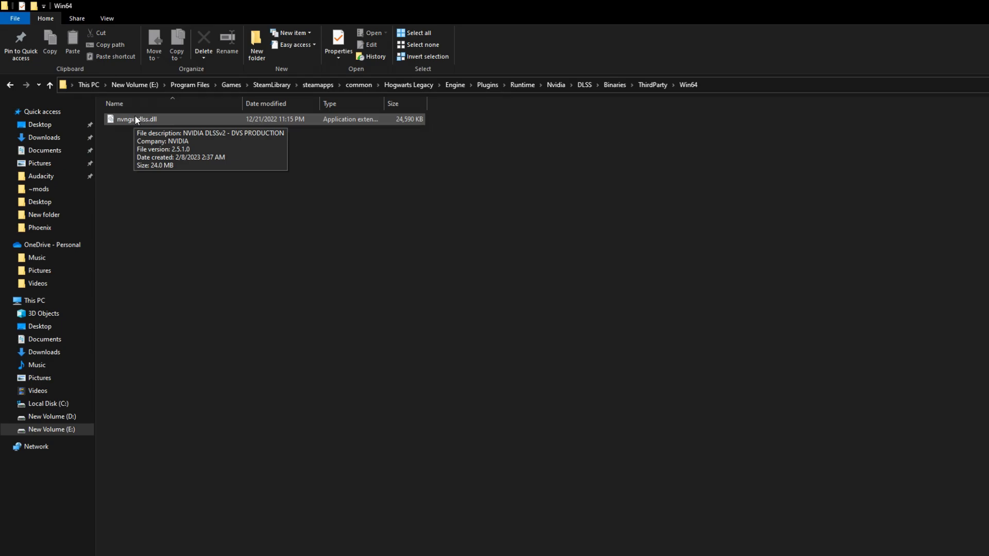
click(408, 85)
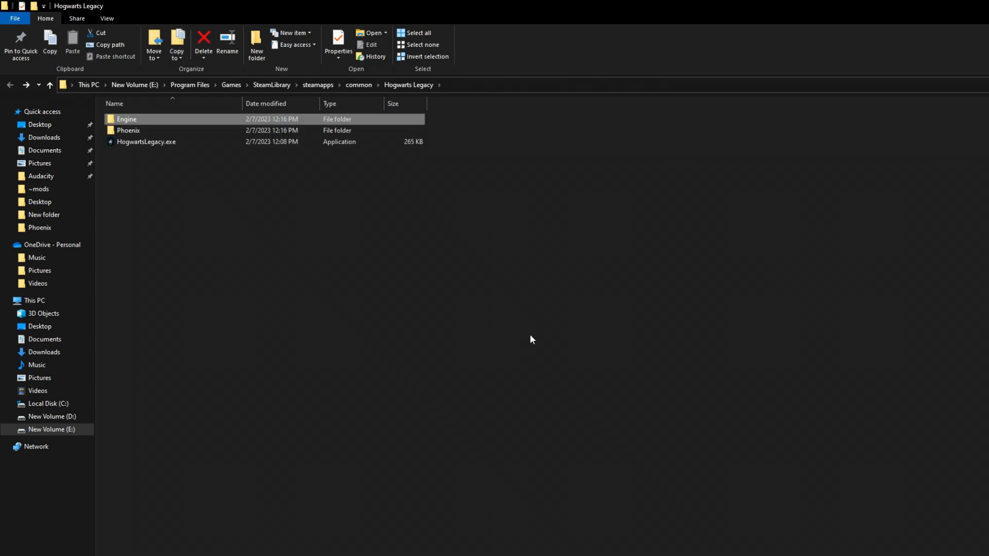
mouse_move(529, 348)
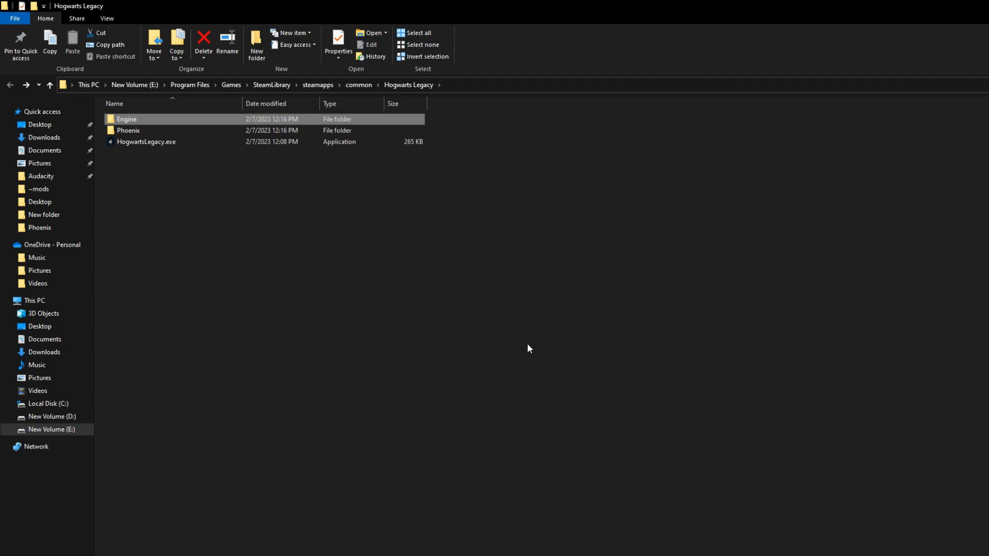
mouse_move(153, 180)
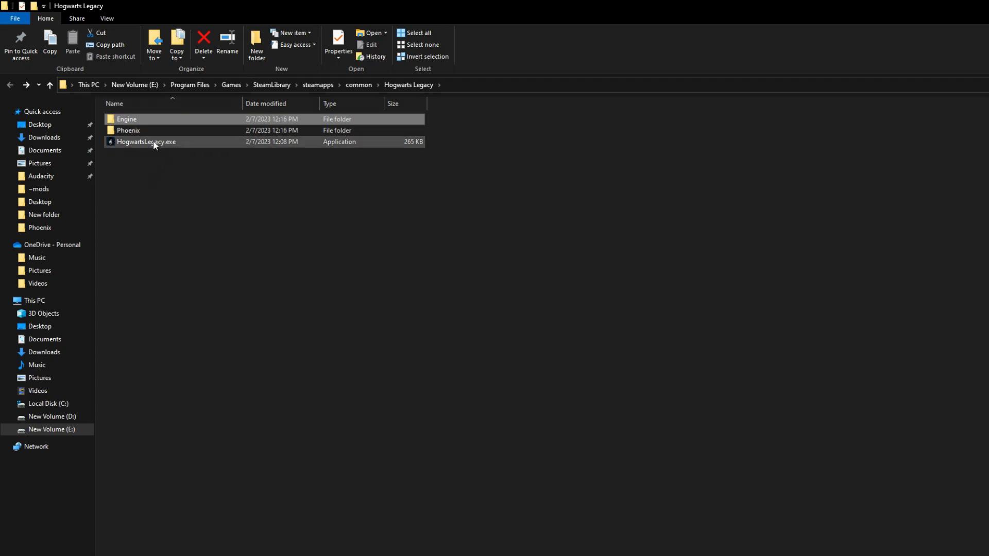
Step: Disable fullscreen optimizations in HogwartsLegacy.exe's Compatibility properties
right_click(156, 142)
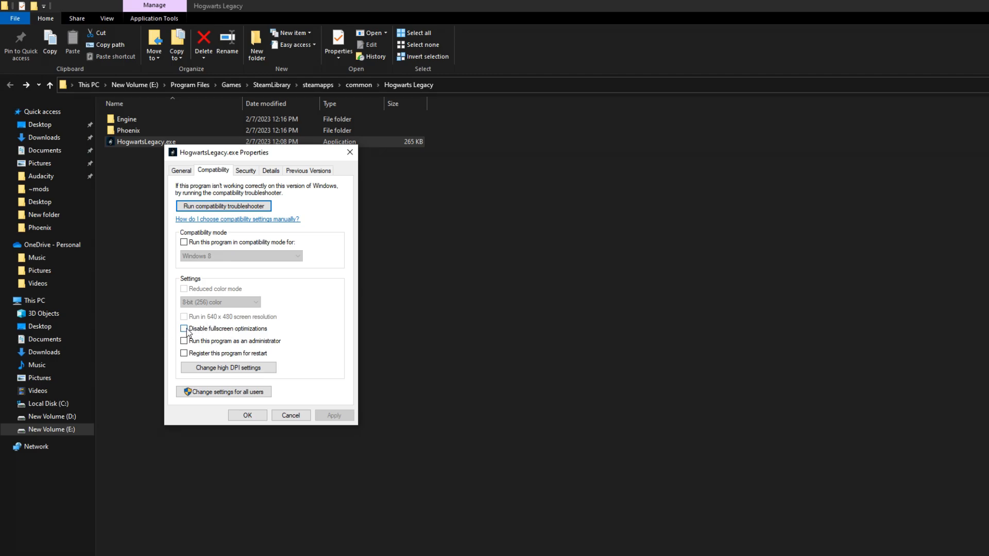
click(290, 415)
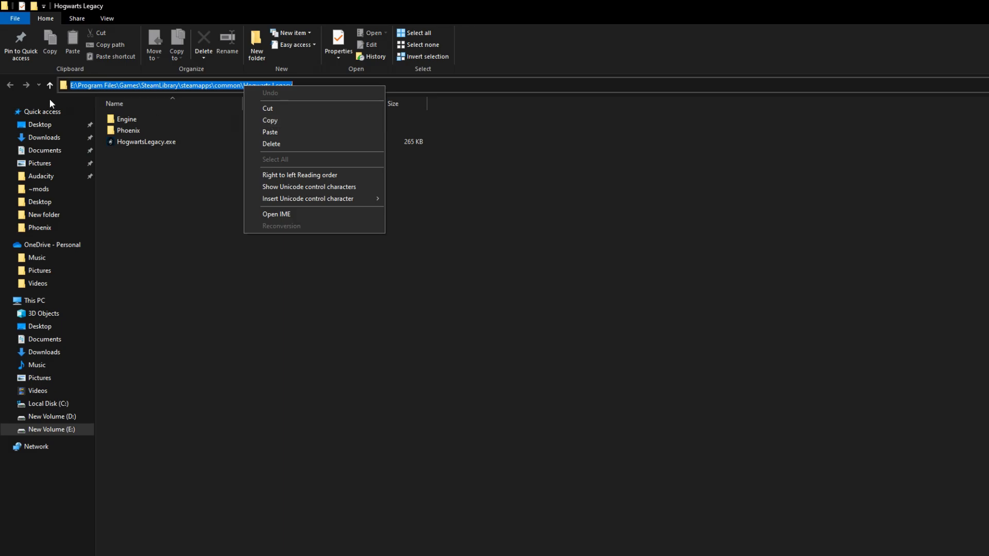
mouse_move(162, 88)
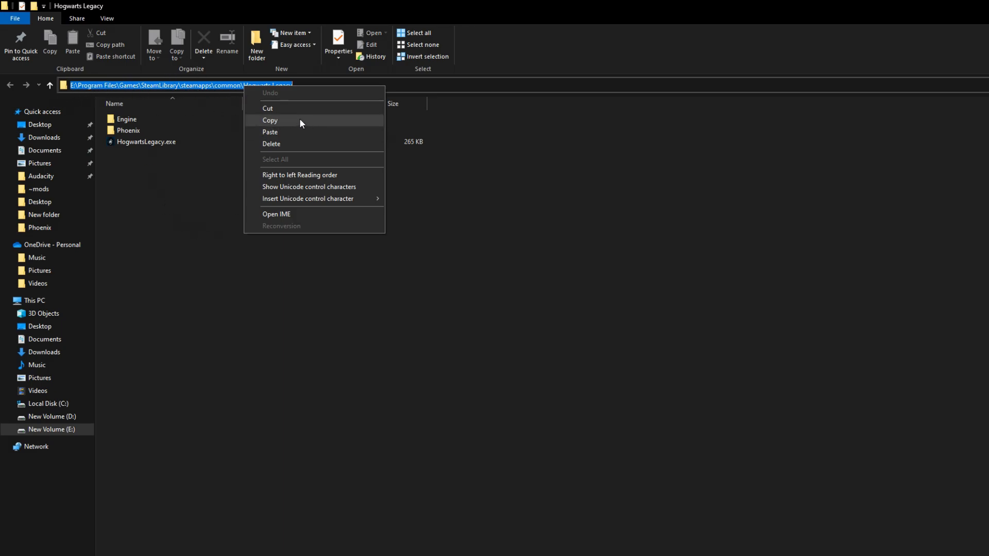
mouse_move(291, 123)
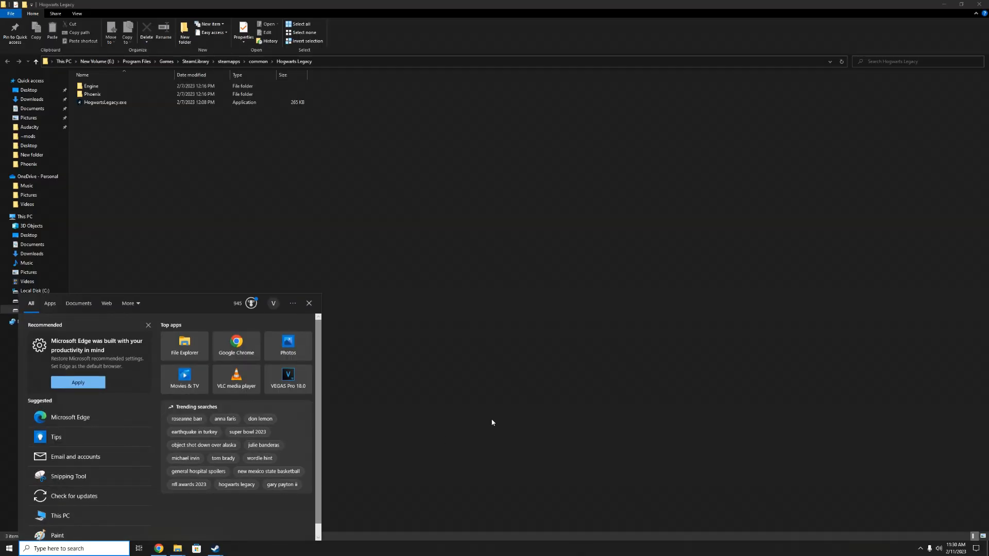
Step: Search 'exp' from the taskbar to reach Windows Security's Exploit protection page
text(cfg)
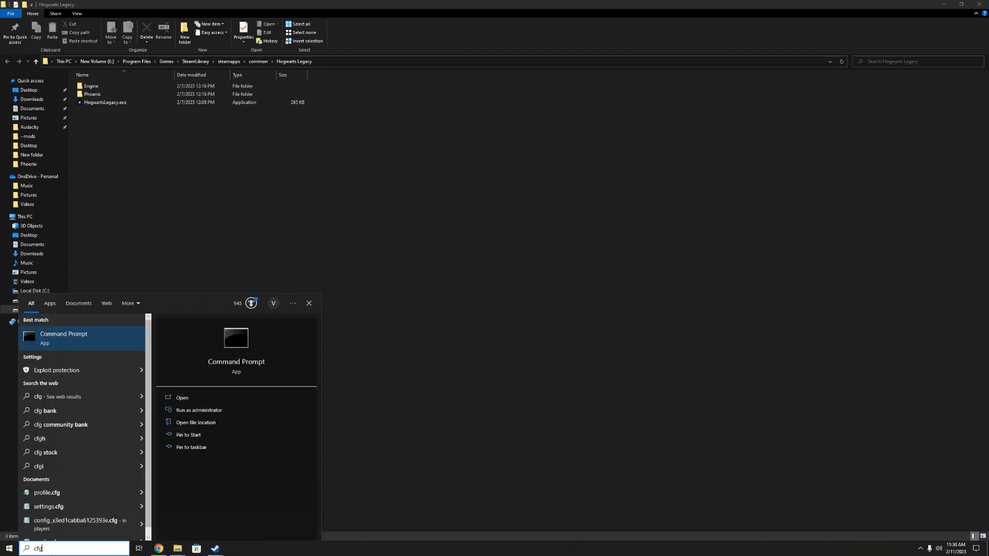
text(exp)
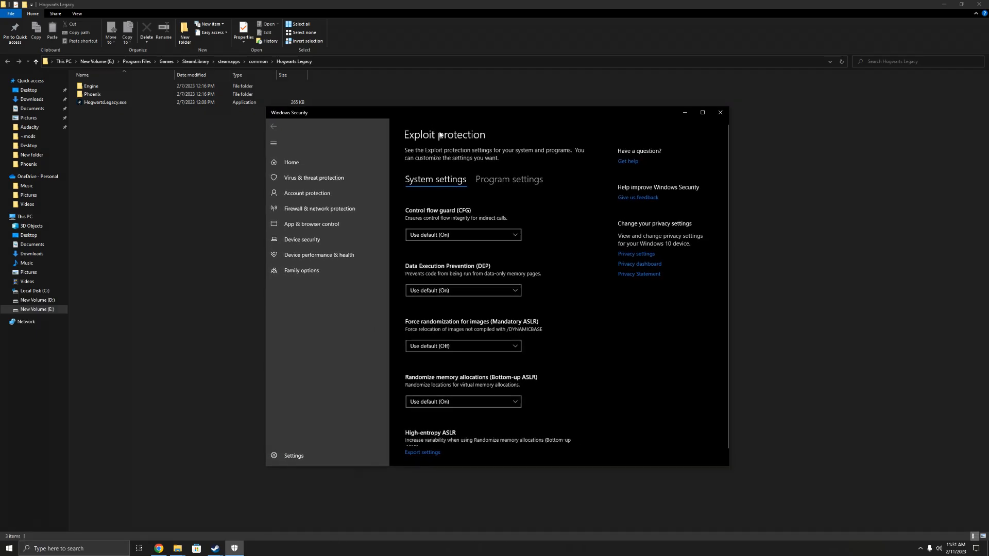
Step: Start adding a program by exact file path under Program settings, then cancel the picker
click(509, 180)
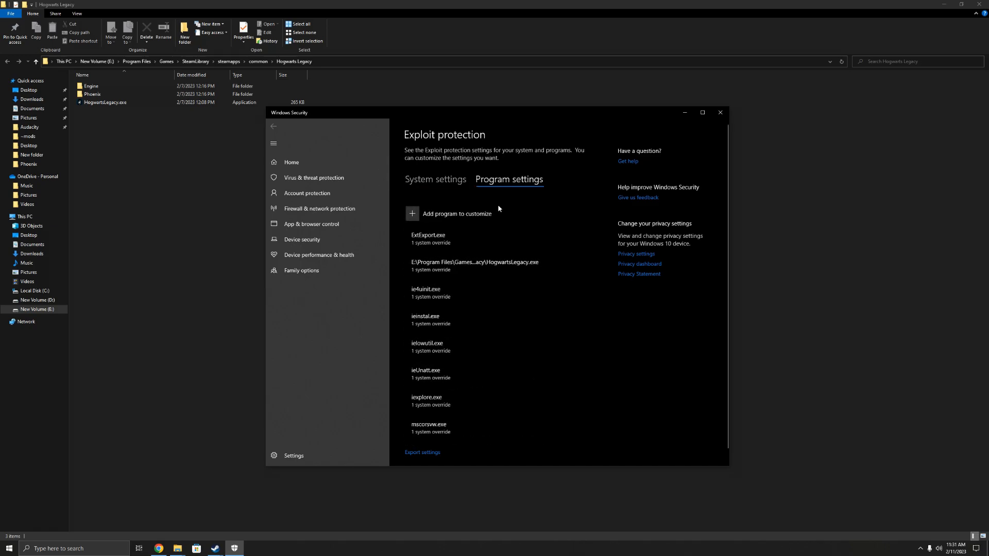
mouse_move(469, 270)
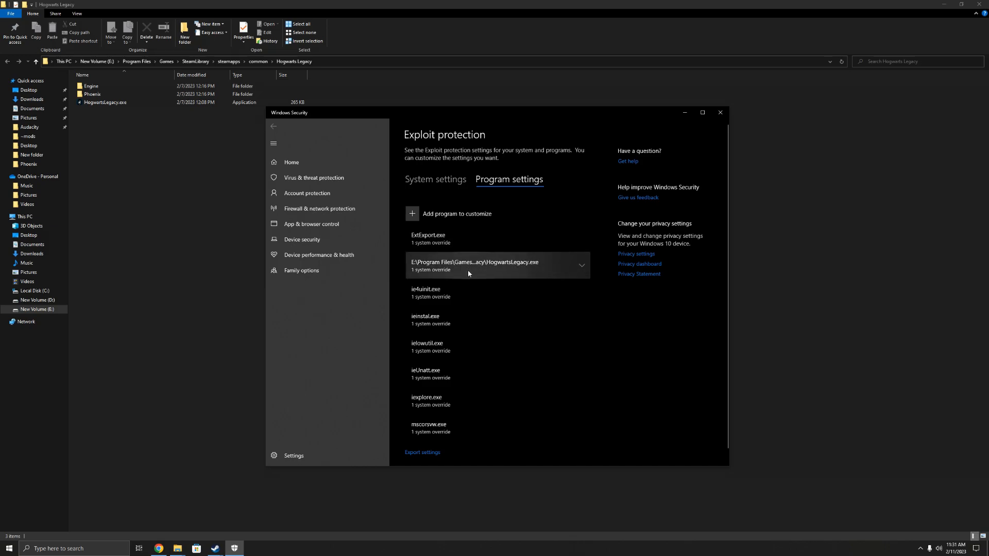
mouse_move(480, 276)
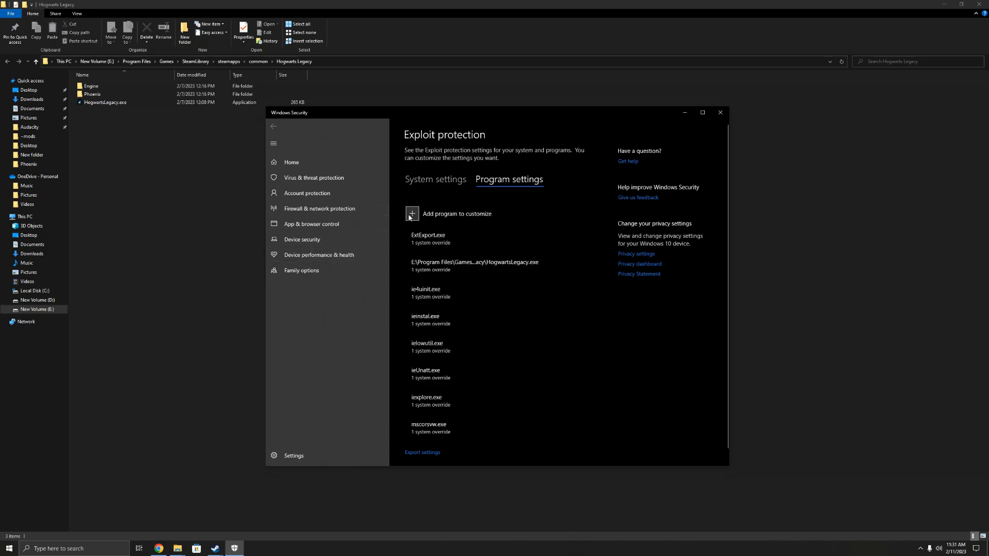
click(412, 215)
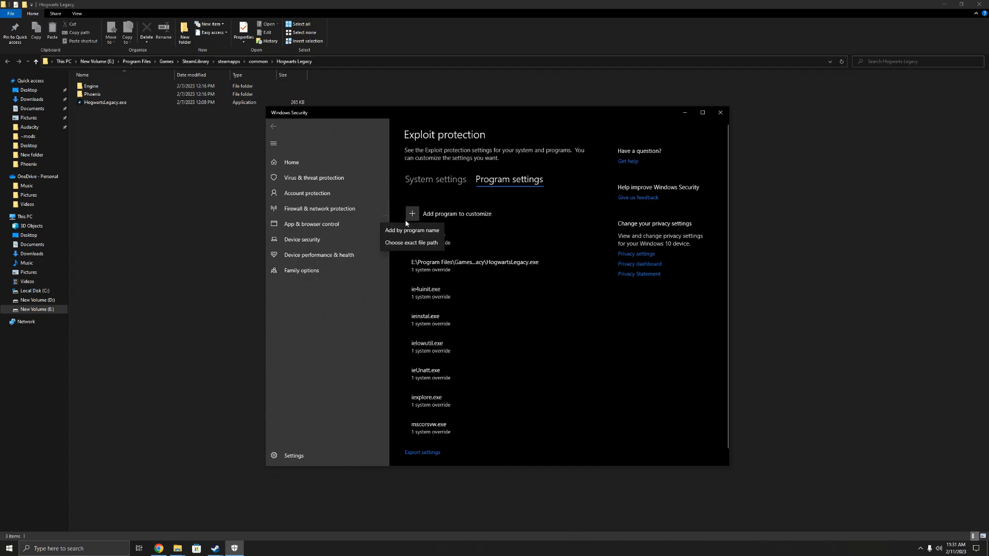
mouse_move(427, 242)
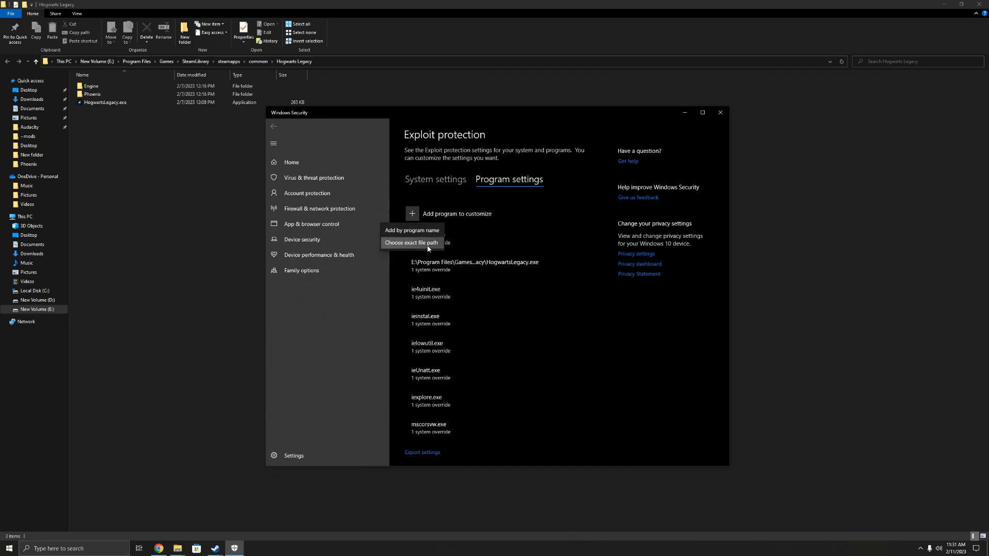
click(411, 243)
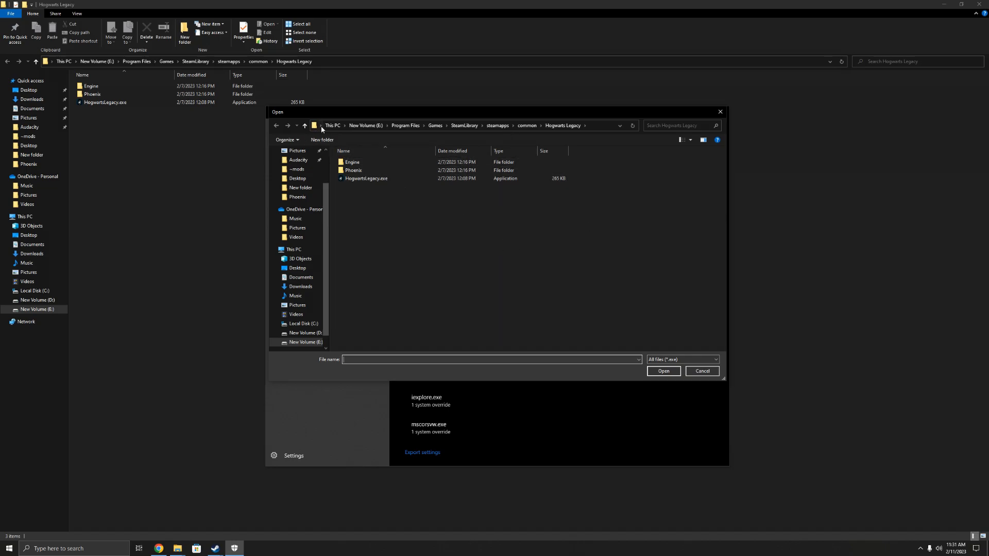
mouse_move(594, 132)
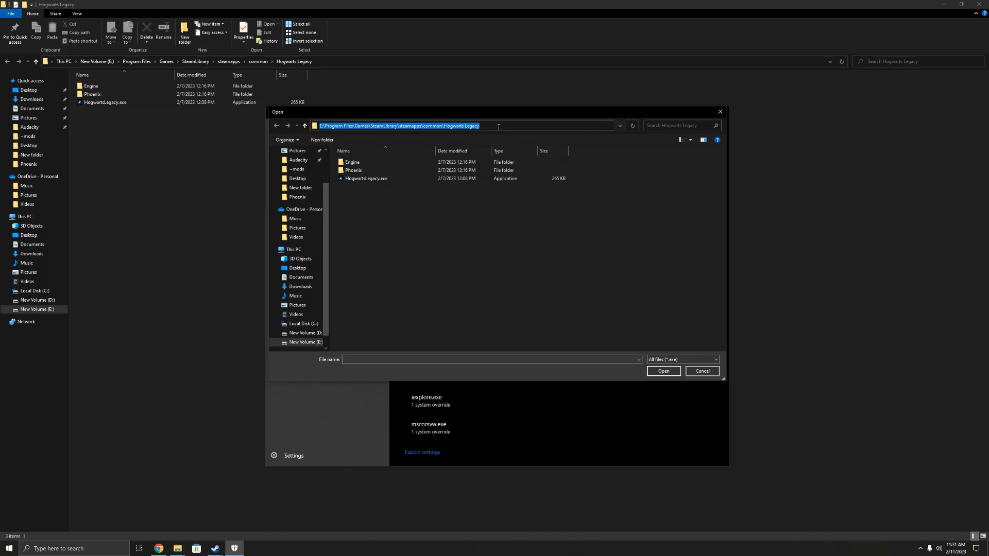
click(420, 126)
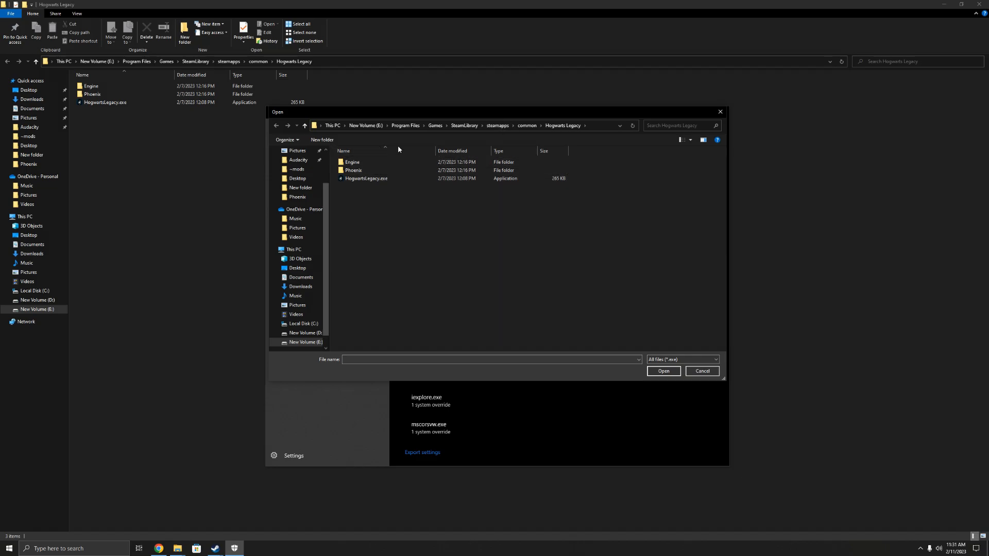
click(295, 218)
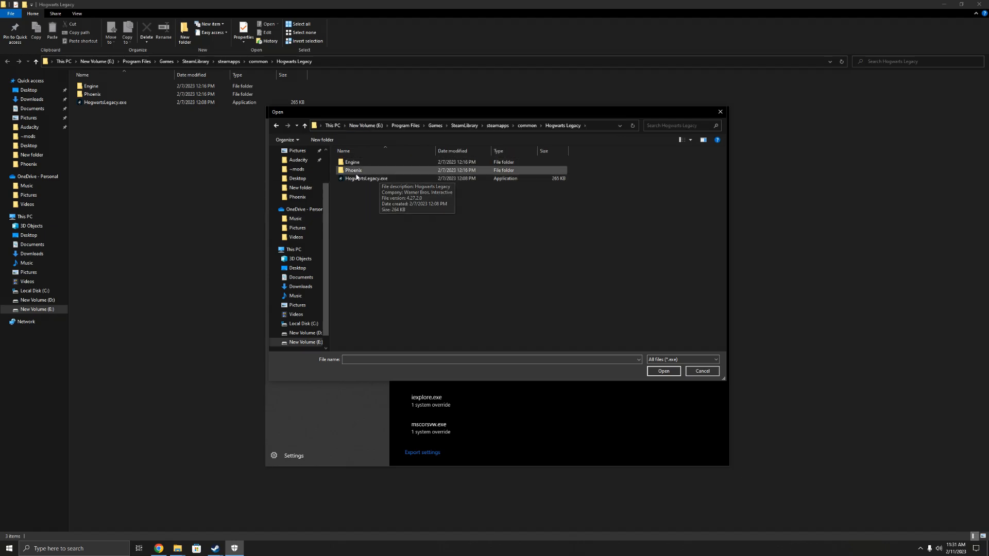
click(366, 178)
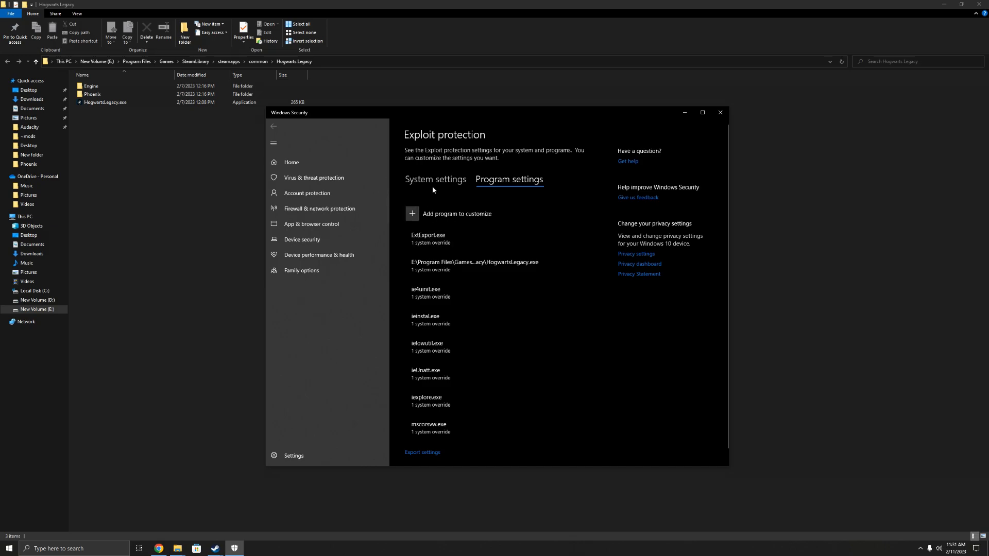
mouse_move(562, 270)
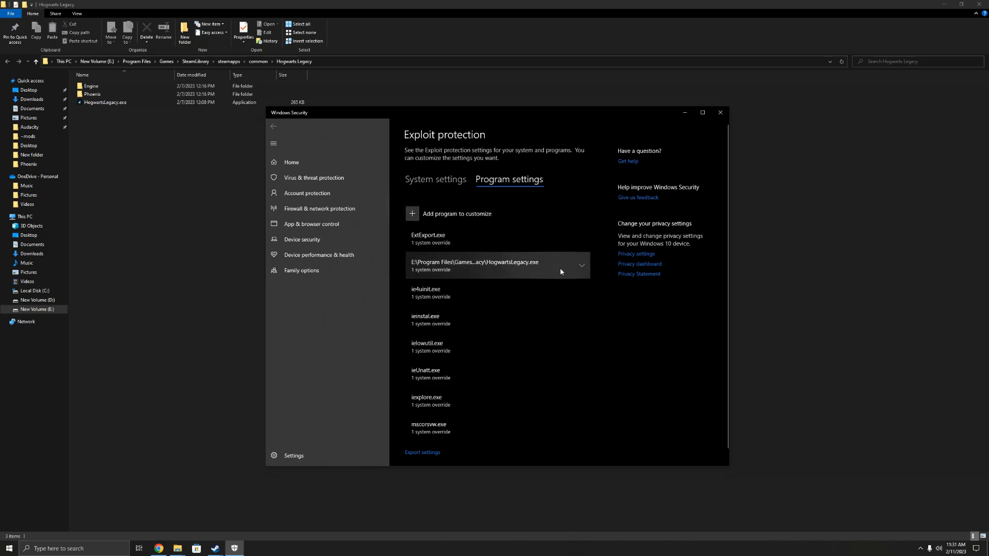
Step: Review HogwartsLegacy.exe's override with Control flow guard Off, then cancel without changes
click(498, 266)
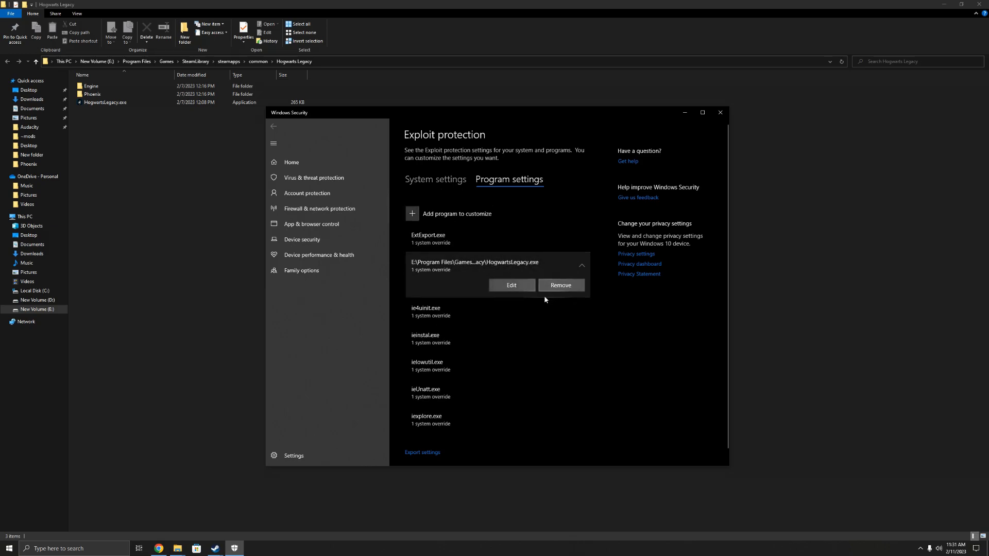
click(511, 285)
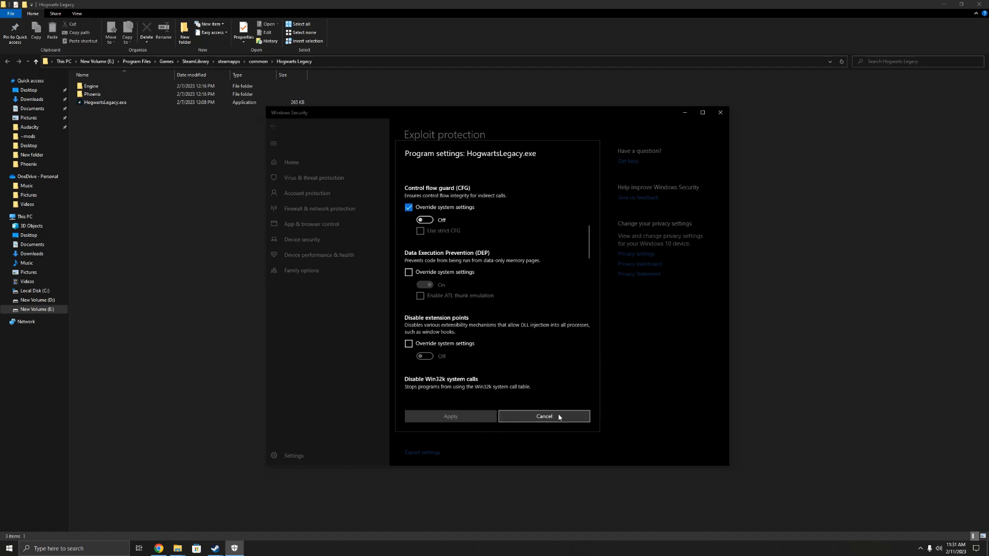
click(545, 416)
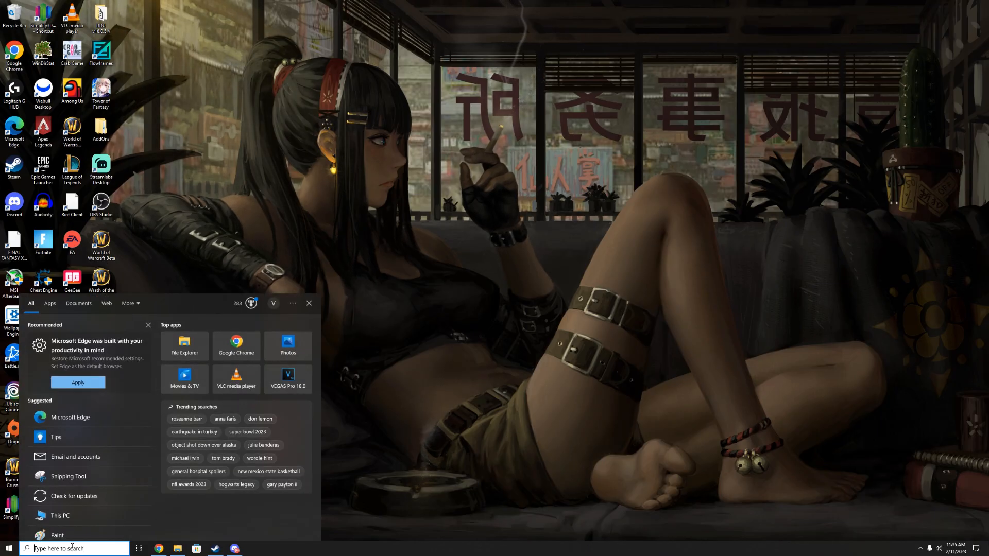
Step: Search for %localappdata%\Hogwarts Legacy\Saved\Config\WindowsNoEditor\Engine.ini to open it
text(%localappdata%\Hogwarts Legacy\Saved\Config\WindowsNoEditor\Engine.ini)
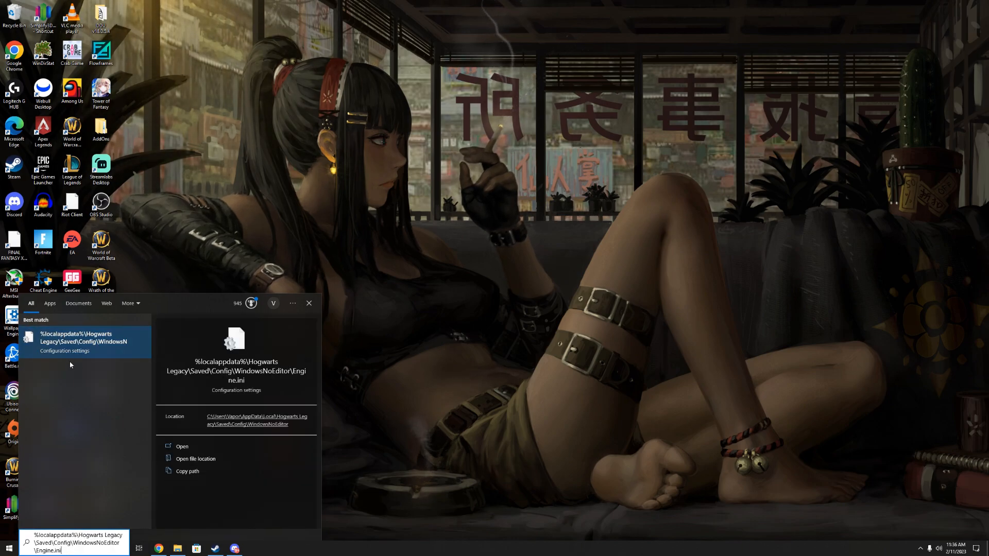
mouse_move(68, 346)
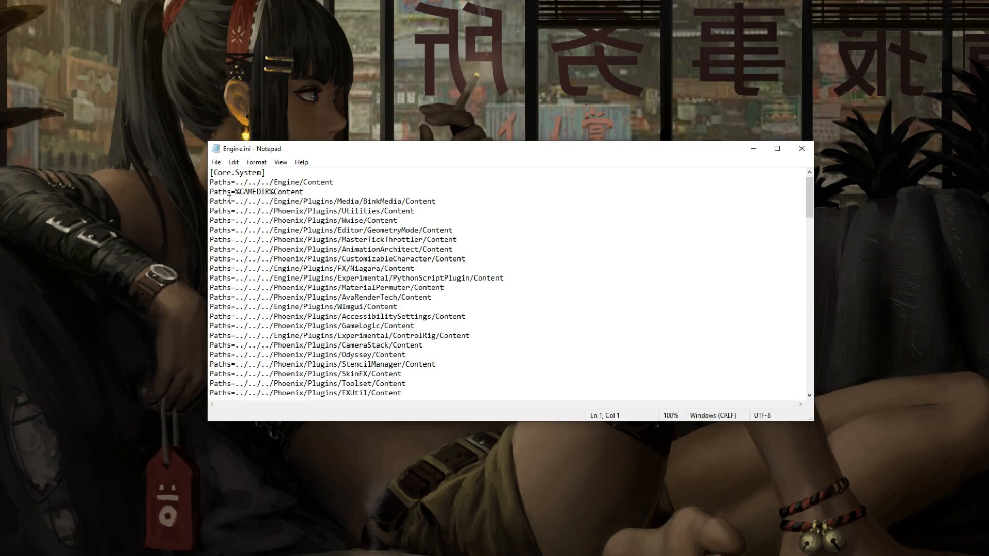
Step: Scroll Engine.ini to its [SystemSettings] section and place the caret before it
drag(249, 149, 230, 129)
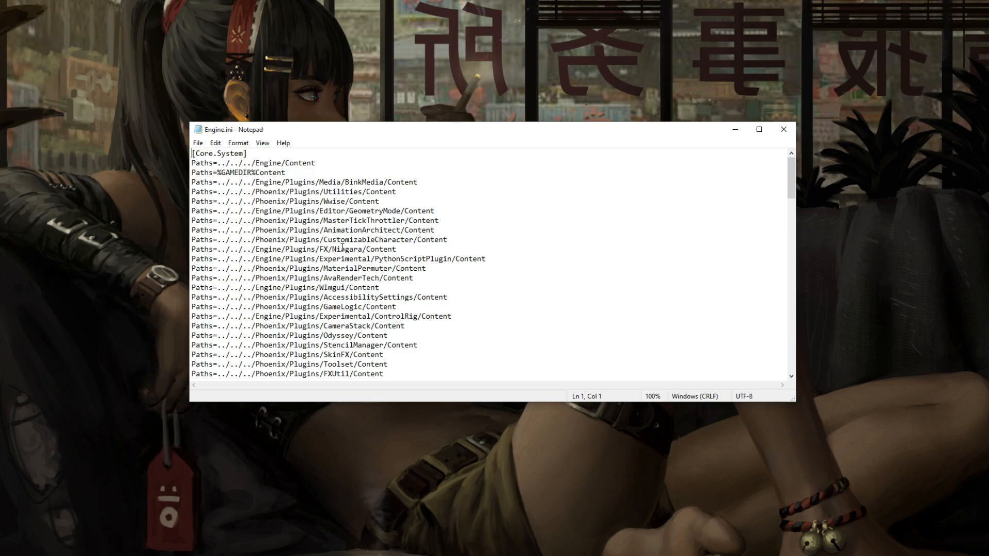
scroll(down, 3)
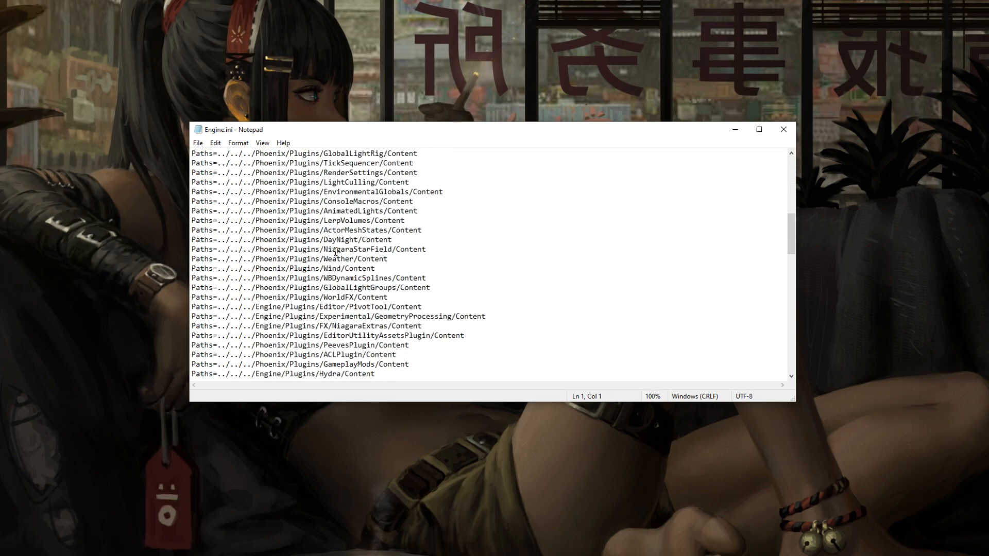
scroll(down, 3)
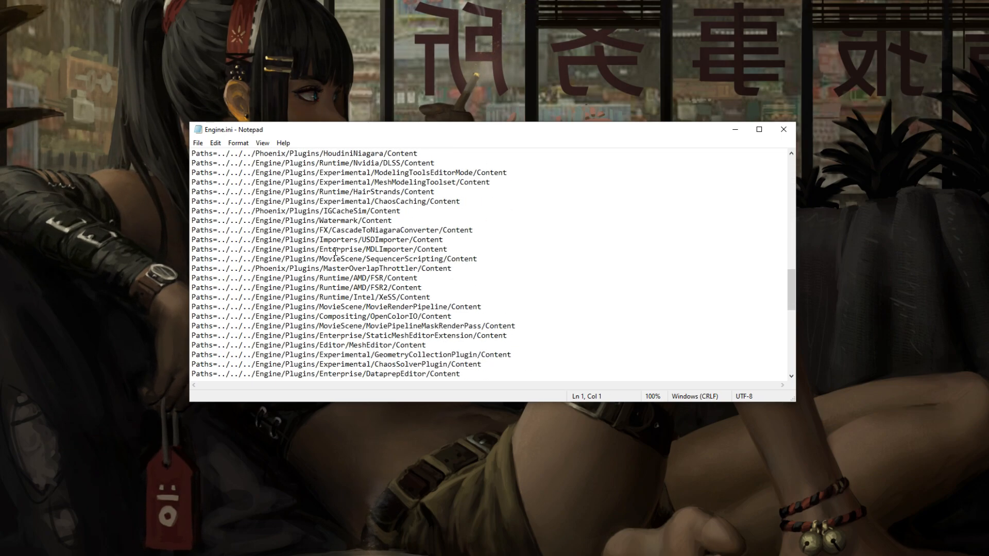
scroll(down, 3)
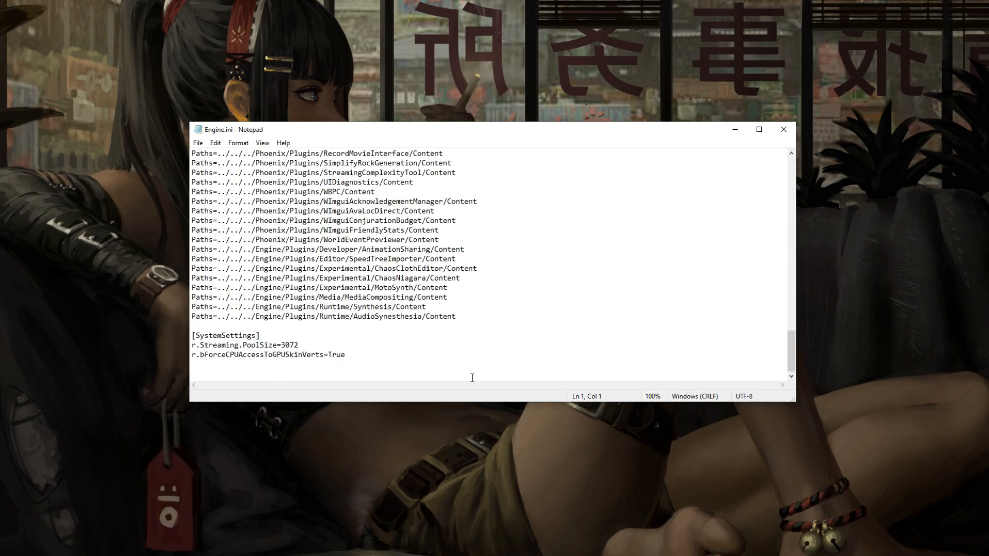
click(194, 336)
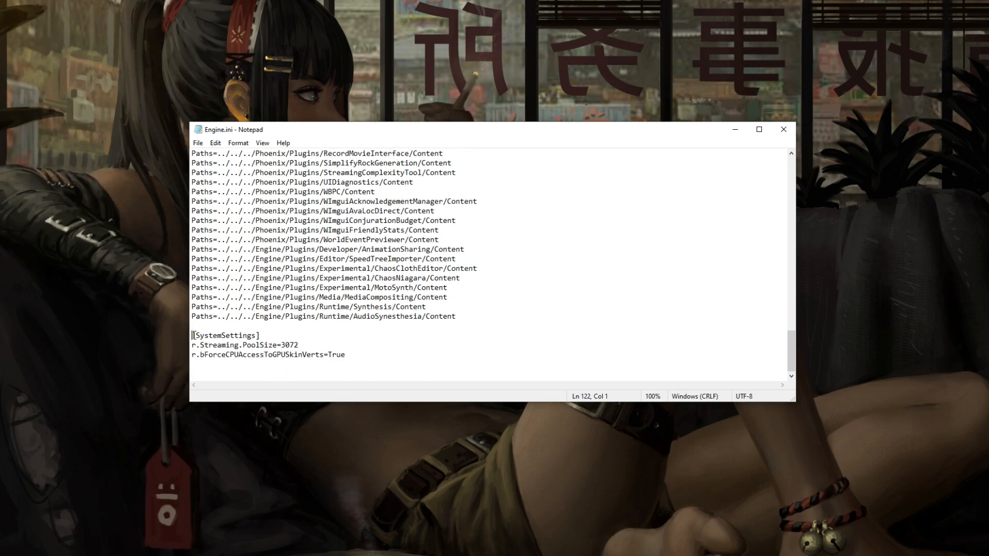
scroll(down, 3)
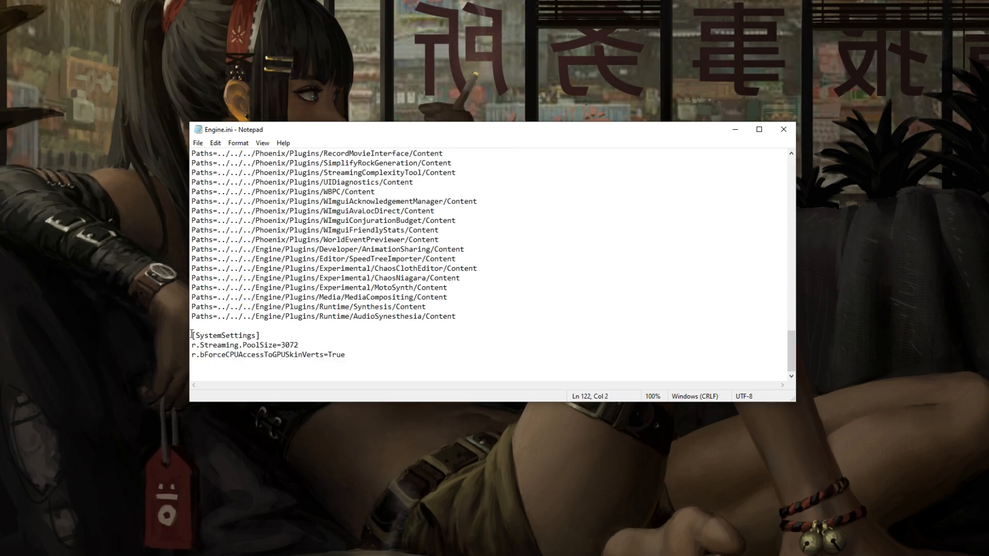
Step: Select the PoolSize and GPU skin verts lines under [SystemSettings] ready for replacement
drag(192, 335, 347, 354)
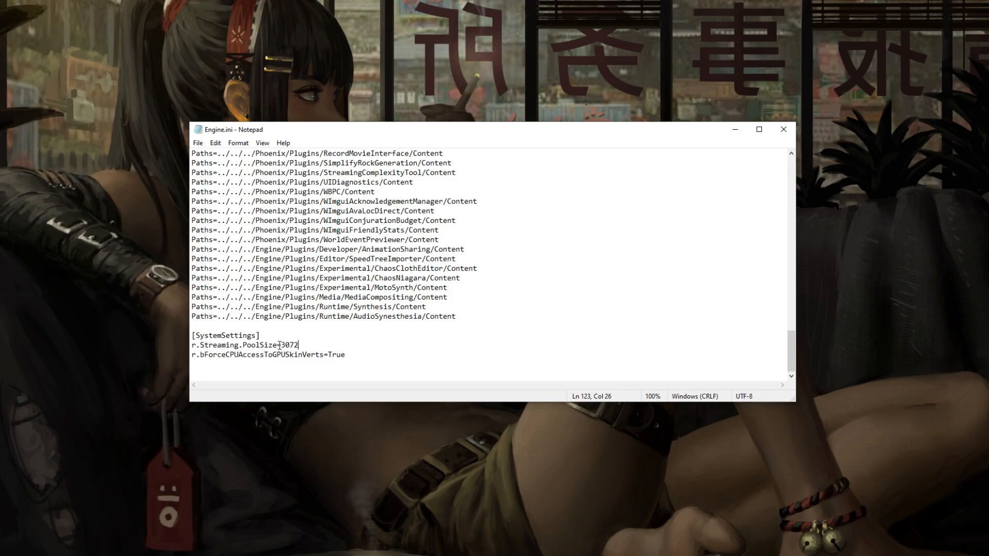
double_click(291, 344)
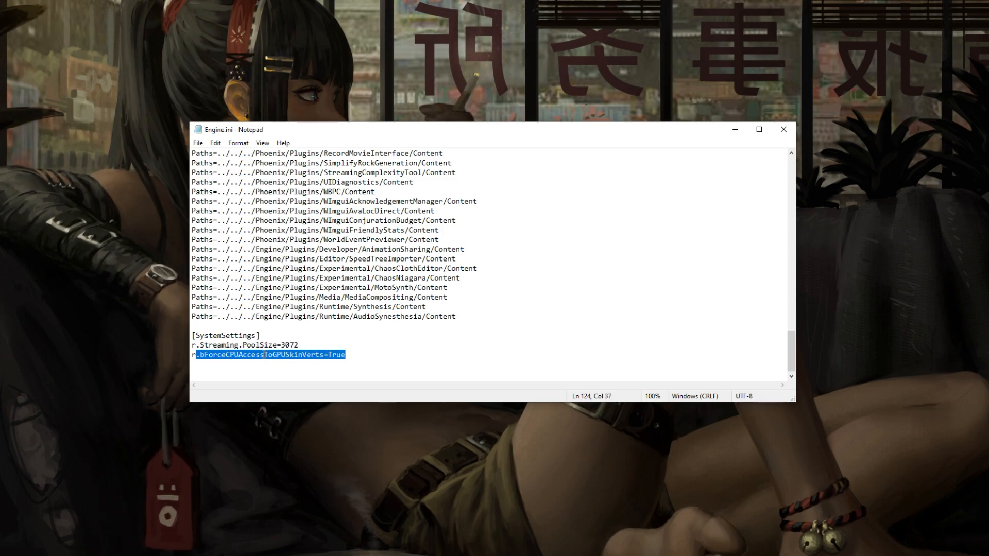
click(260, 354)
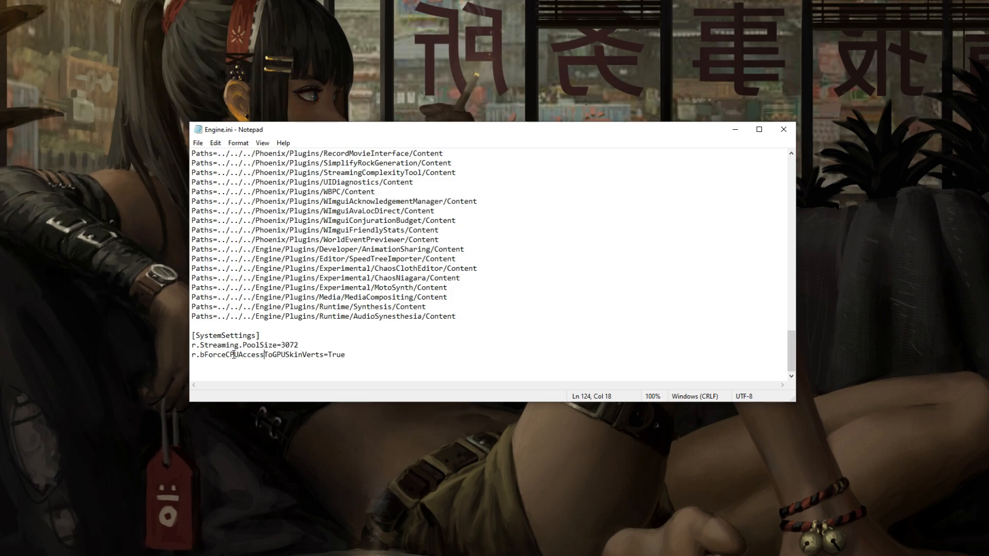
double_click(248, 354)
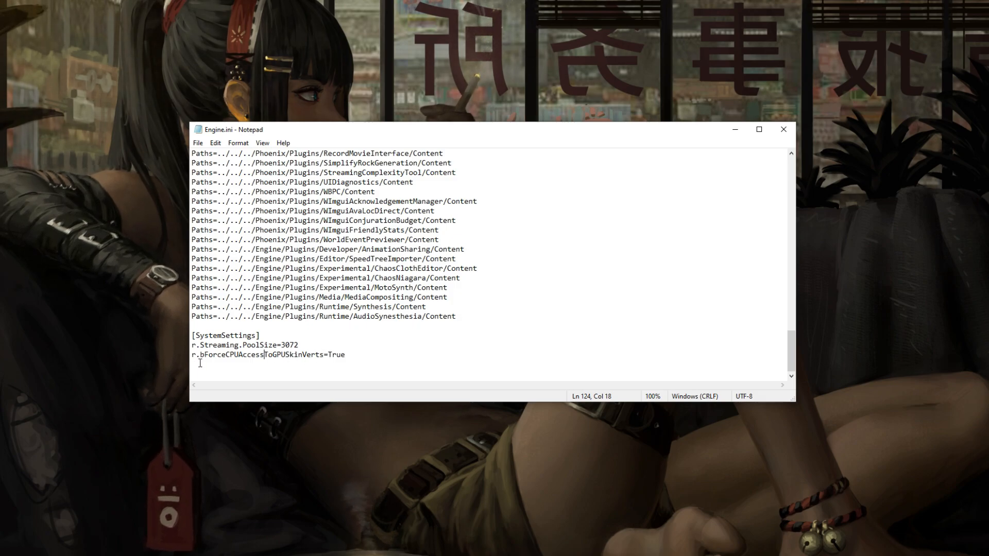
double_click(209, 354)
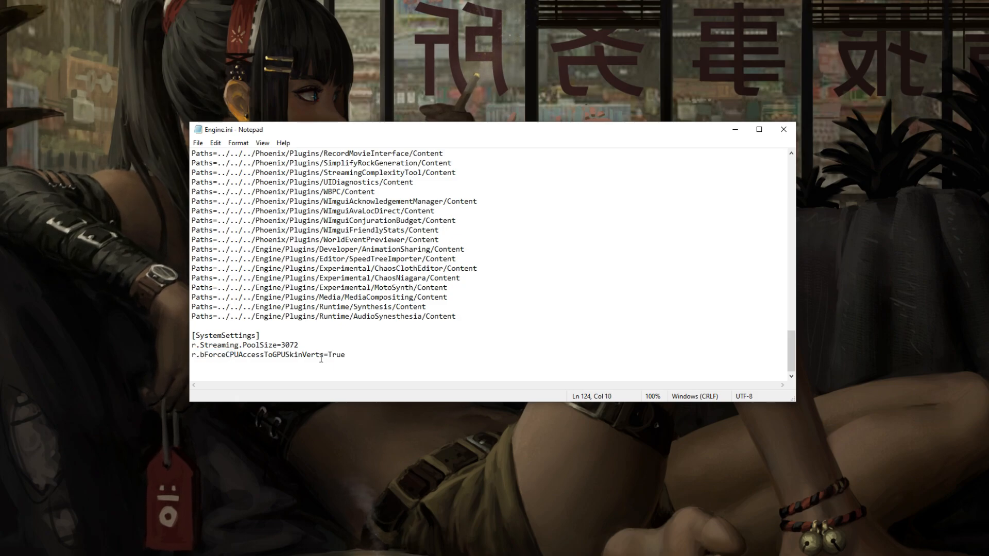
drag(192, 345, 346, 355)
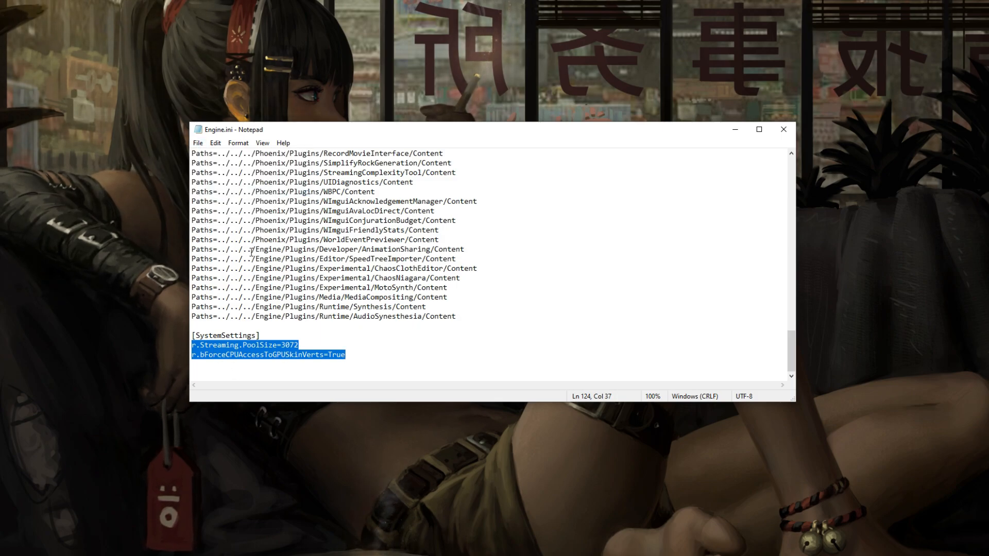
mouse_move(343, 368)
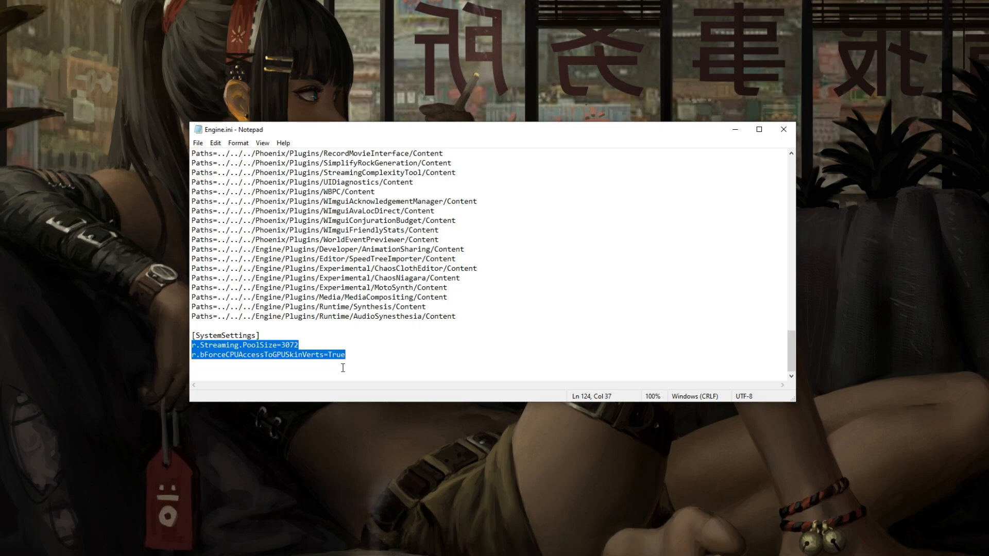
click(344, 354)
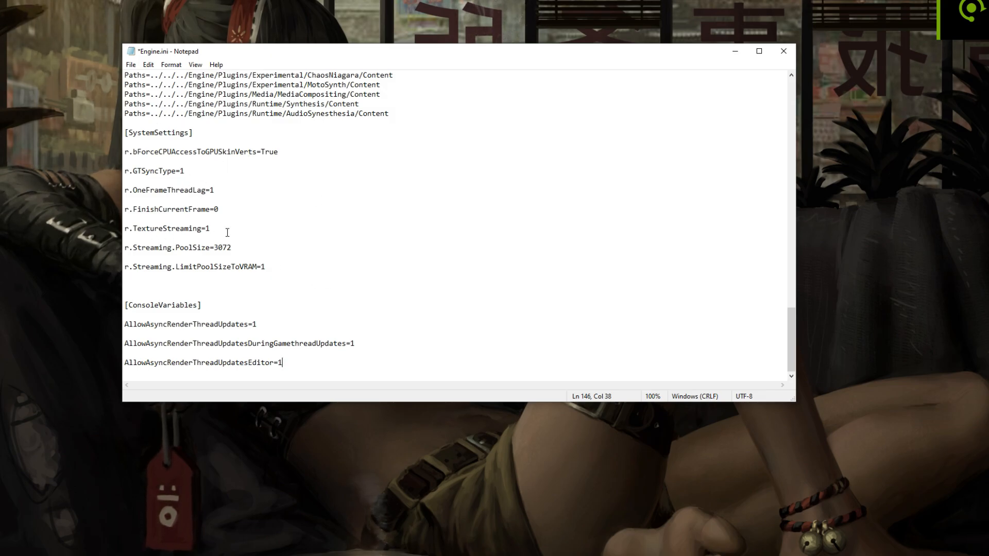
mouse_move(263, 266)
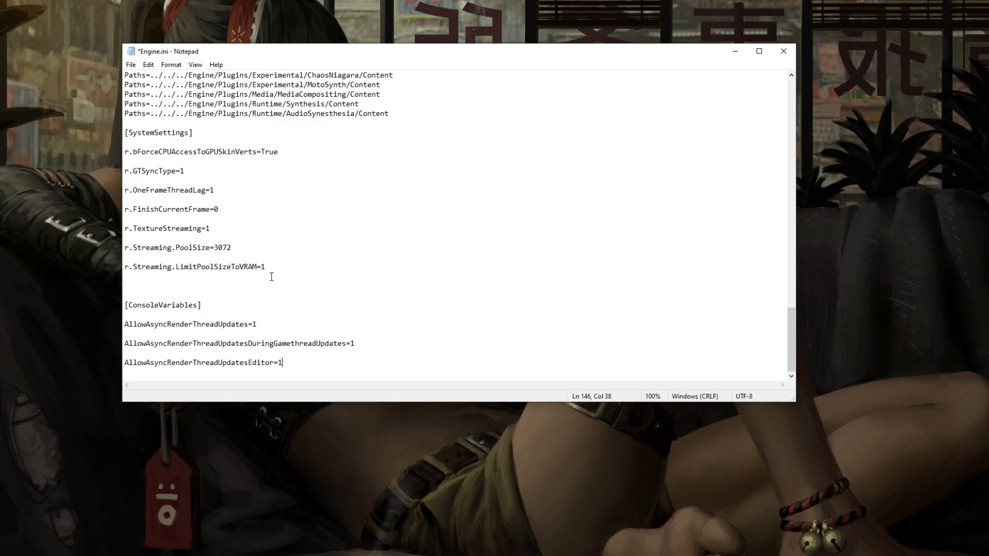
mouse_move(192, 171)
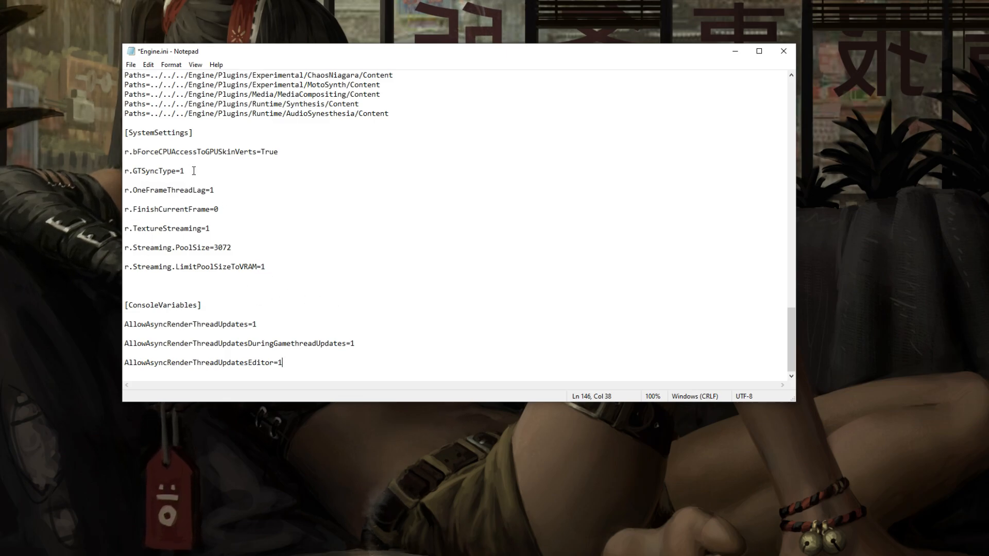
Step: Highlight the pasted GPU skin verts, GTSyncType, FinishCurrentFrame and Streaming.PoolSize entries while reviewing them
double_click(190, 152)
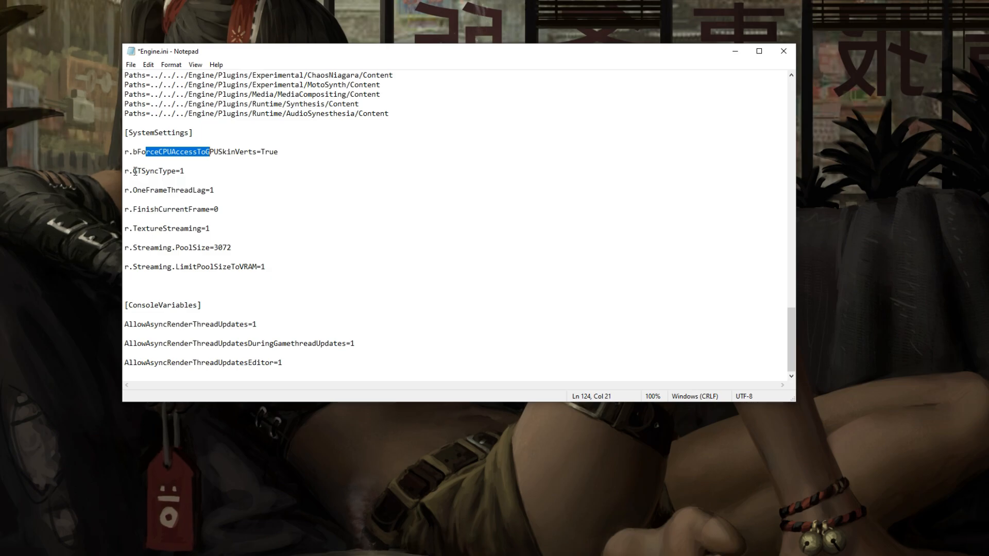
double_click(148, 171)
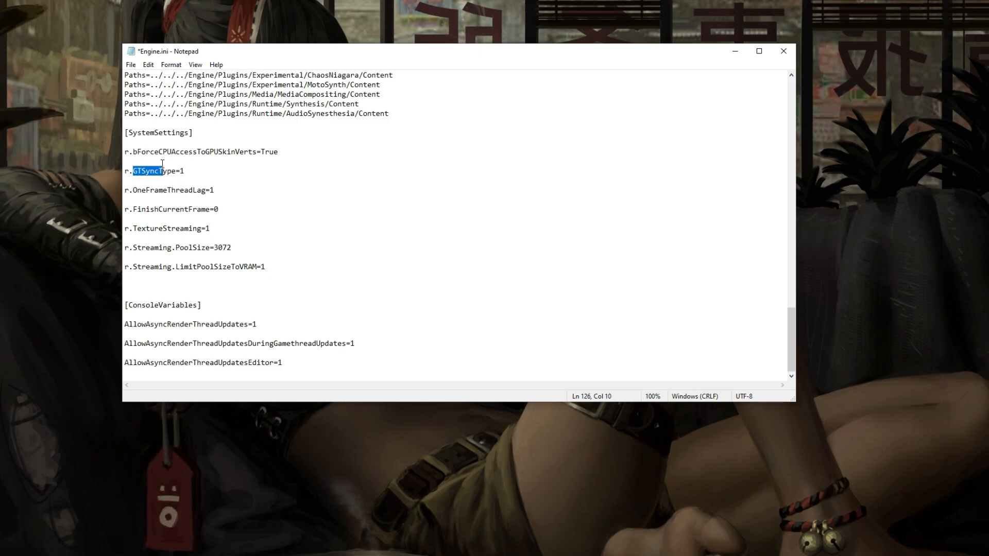
double_click(149, 189)
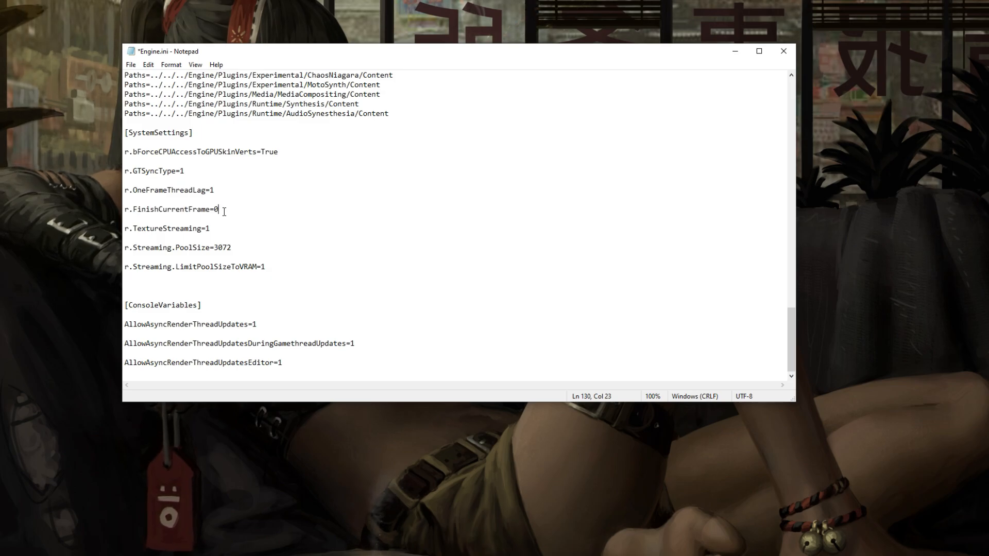
drag(125, 171, 220, 212)
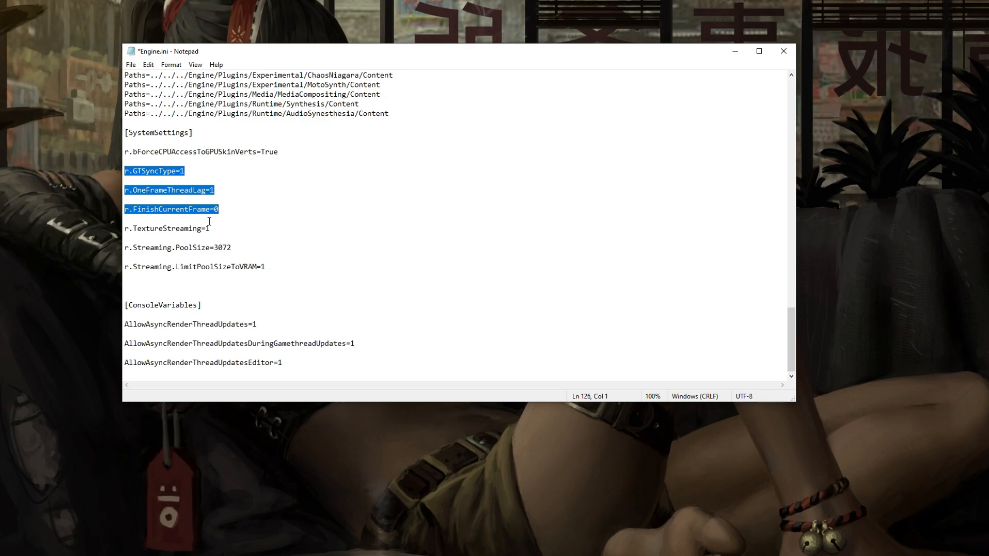
drag(136, 229, 210, 228)
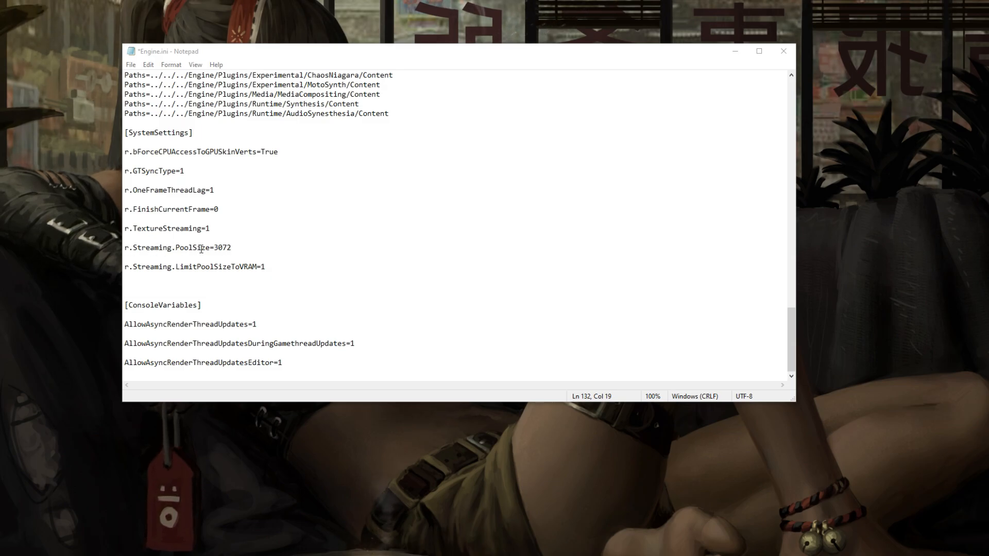
mouse_move(161, 264)
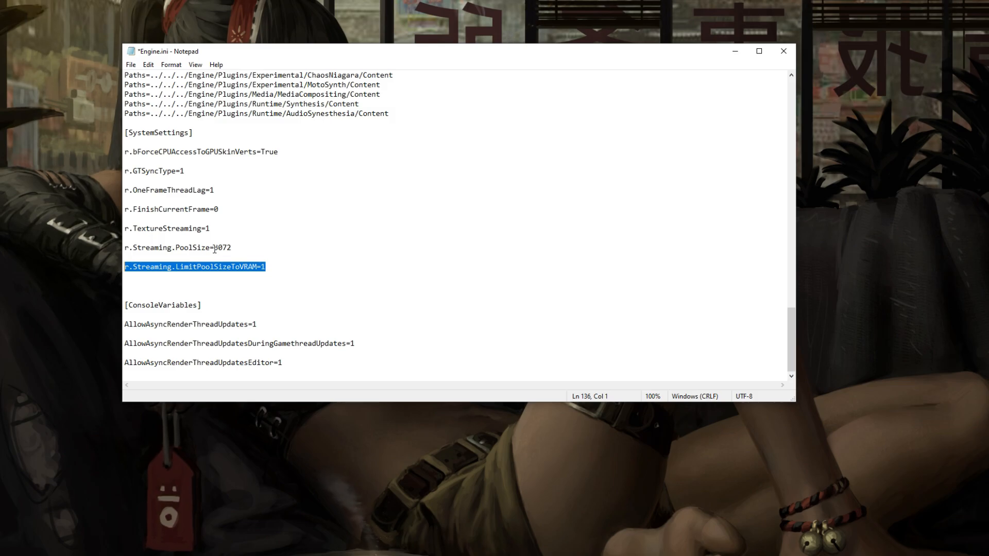
Step: Keep PoolSize=3072 and GPU skin verts, deleting LimitPoolSizeToVRAM and the other added lines
double_click(223, 247)
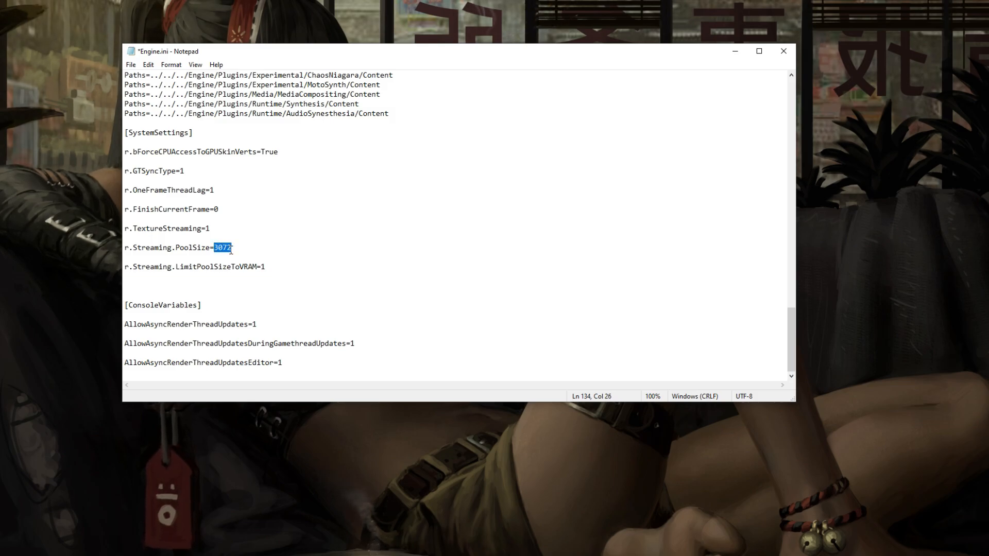
mouse_move(233, 257)
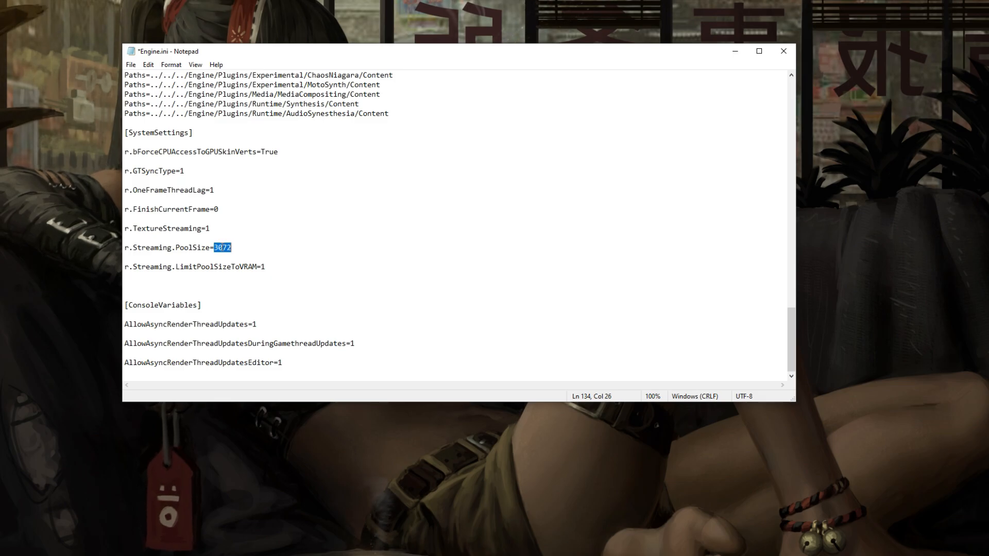
click(214, 247)
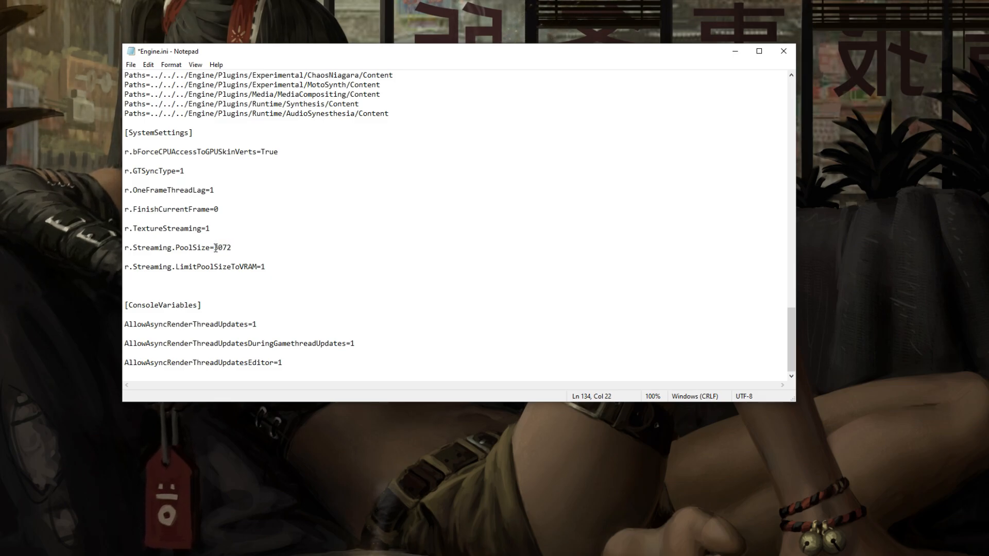
double_click(223, 247)
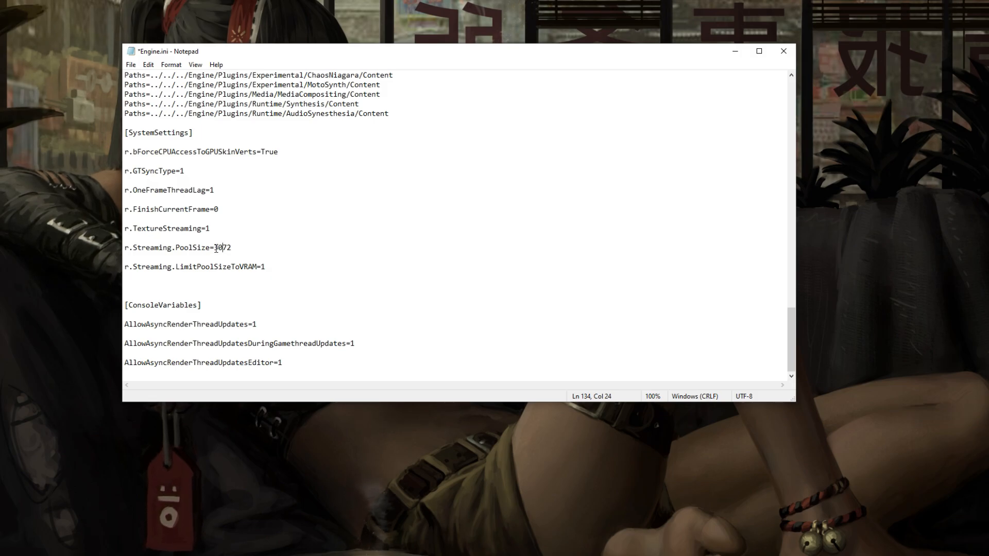
double_click(222, 248)
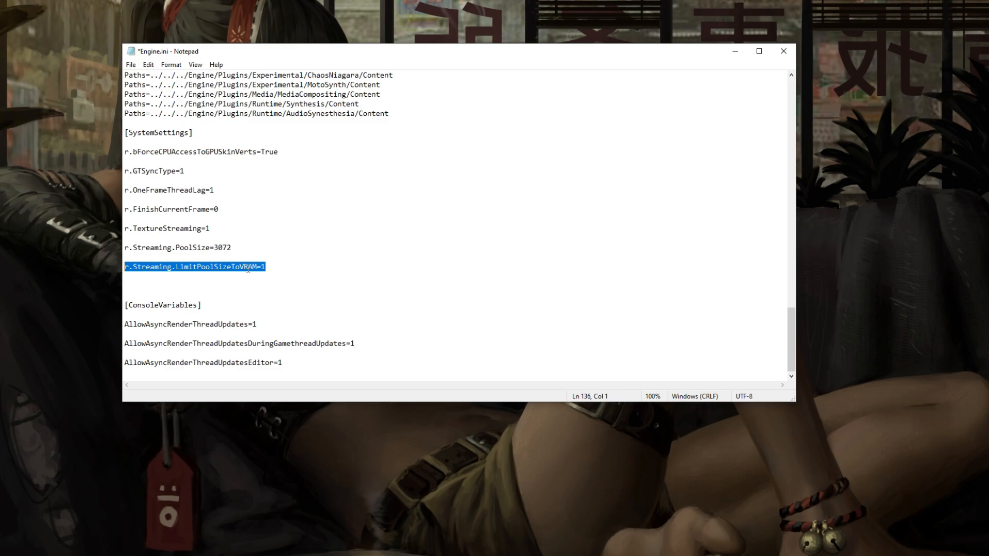
mouse_move(289, 271)
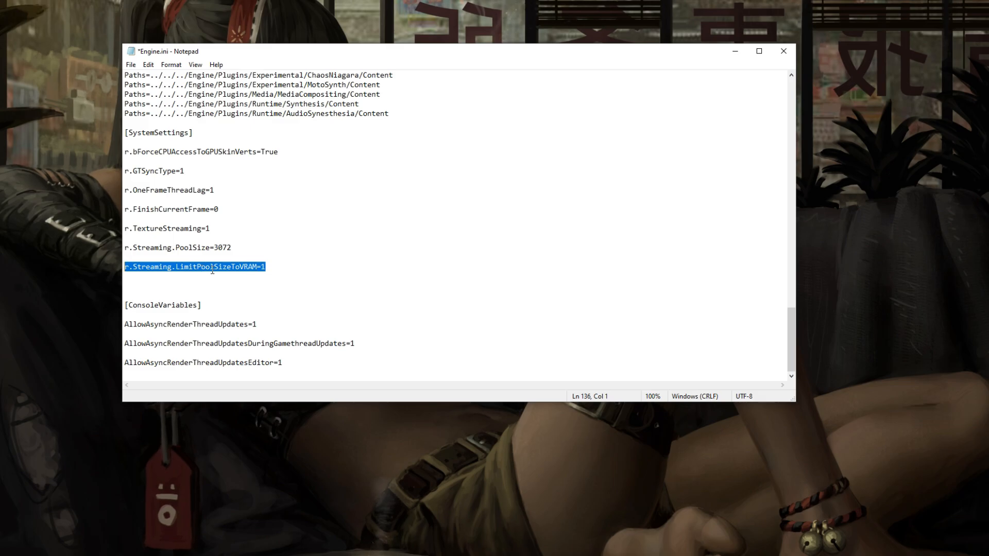
mouse_move(172, 256)
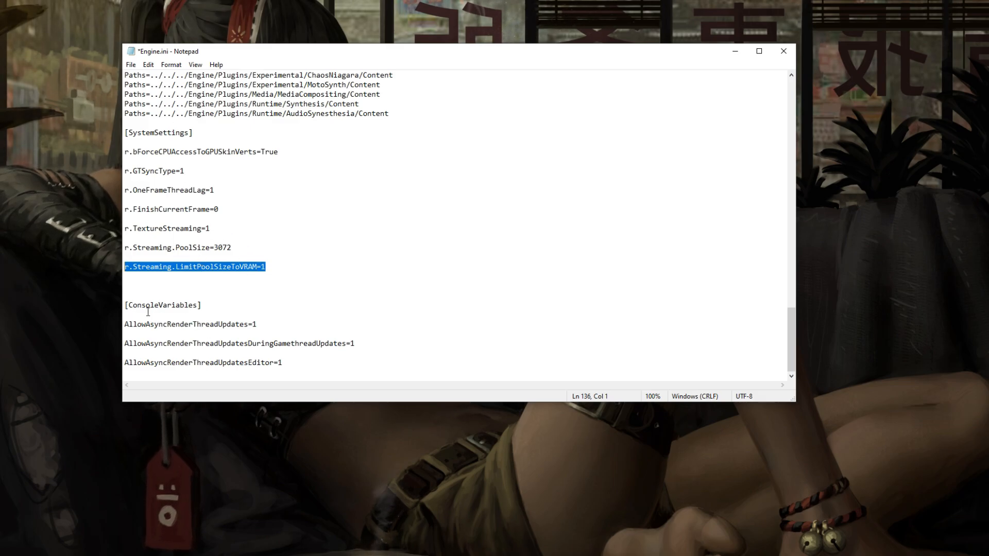
mouse_move(159, 324)
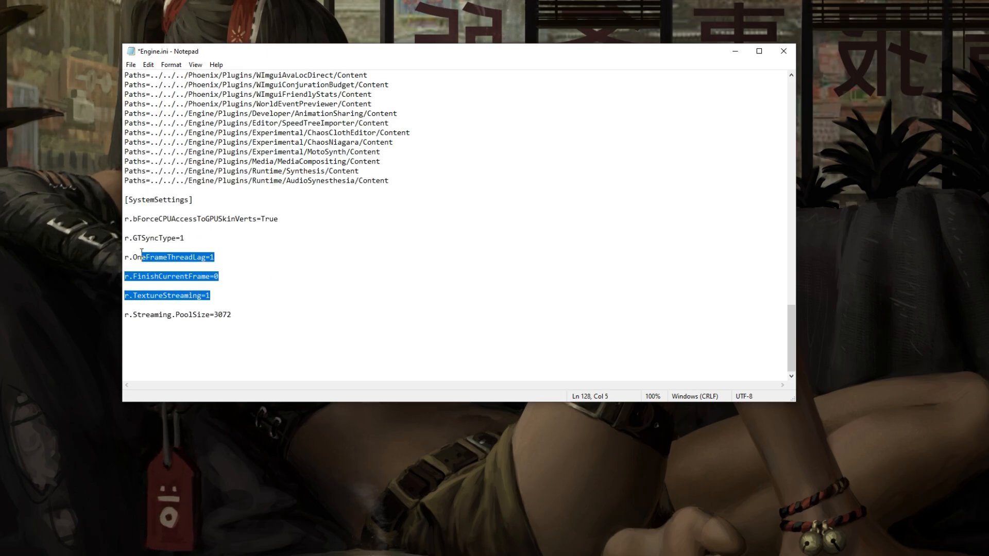
key(Delete)
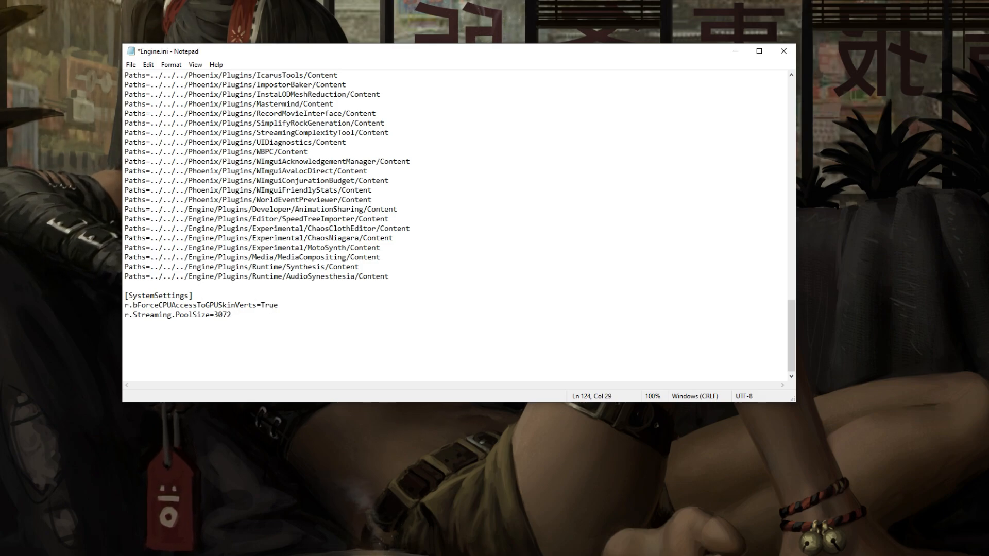
Step: Edit the Engine.ini PoolSize notes, listing the 3072, 2048, 1700 and 4096+ VRAM values
text(8=)
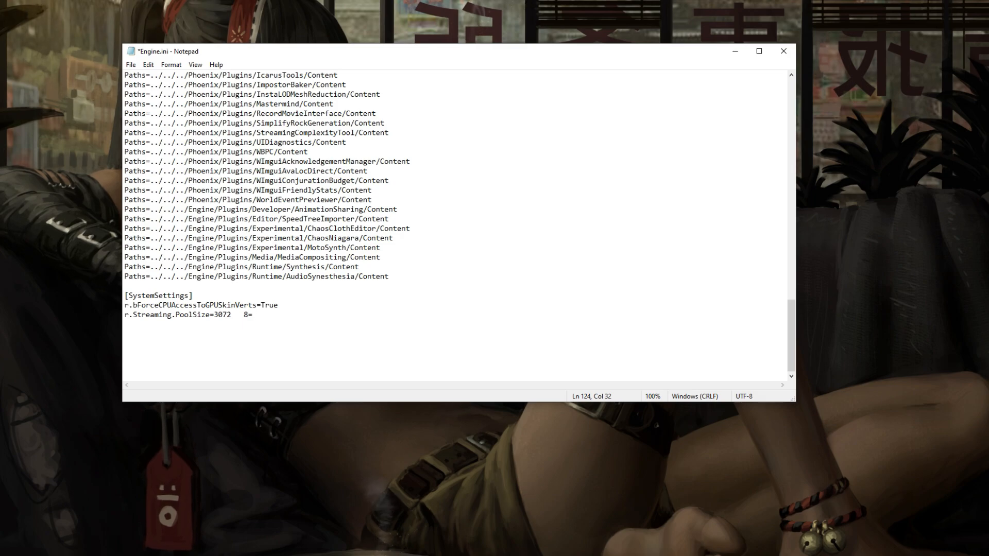
text(3072)
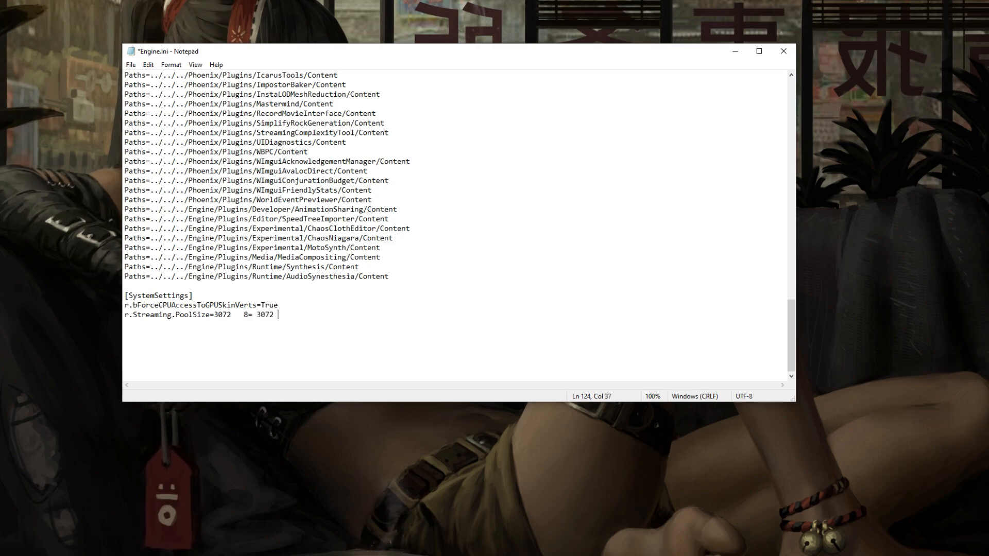
text(6=)
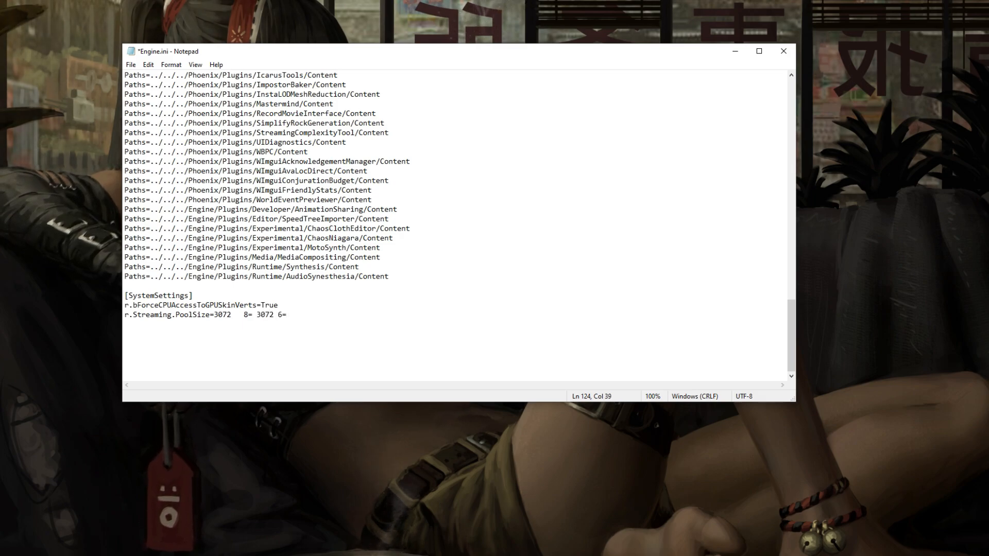
text(2048 <6)
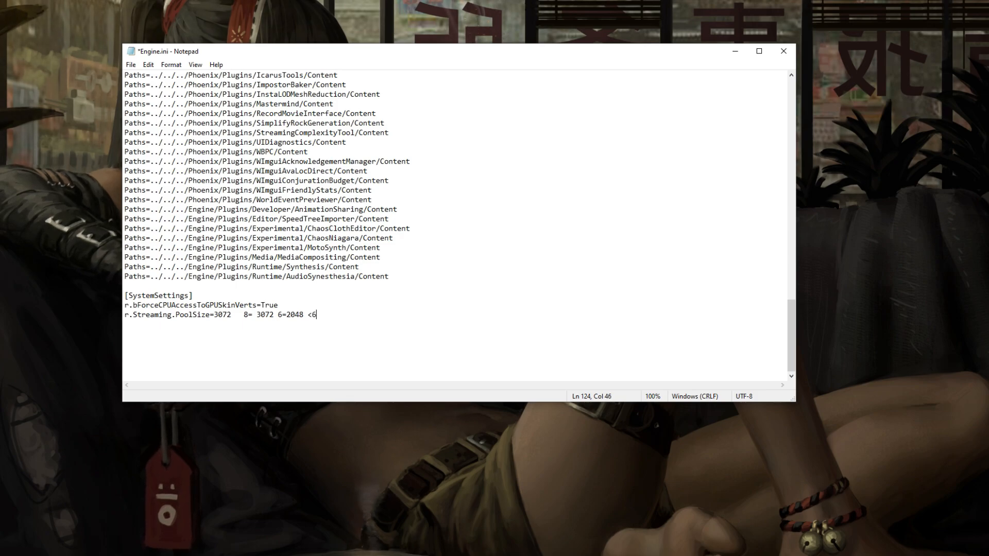
text(=)
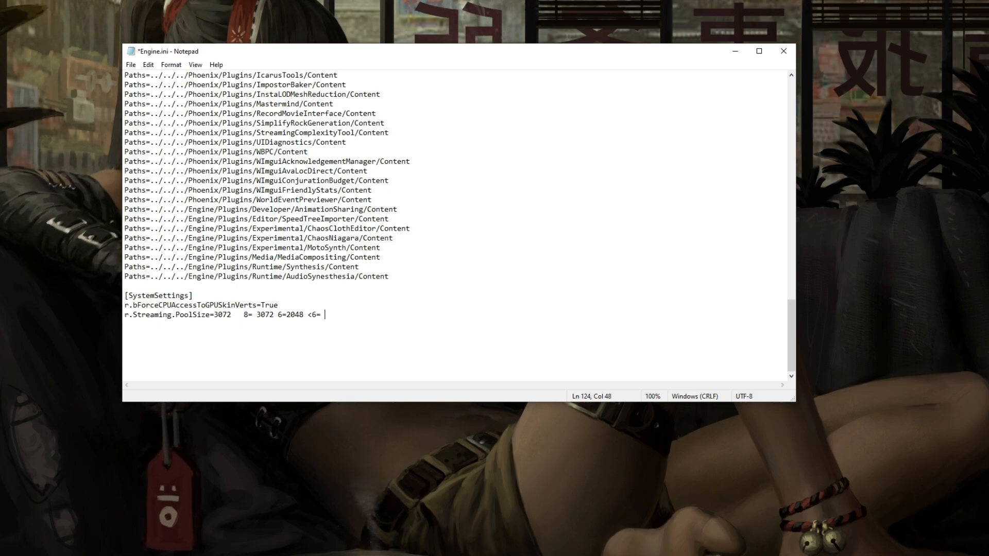
text(1700 8+)
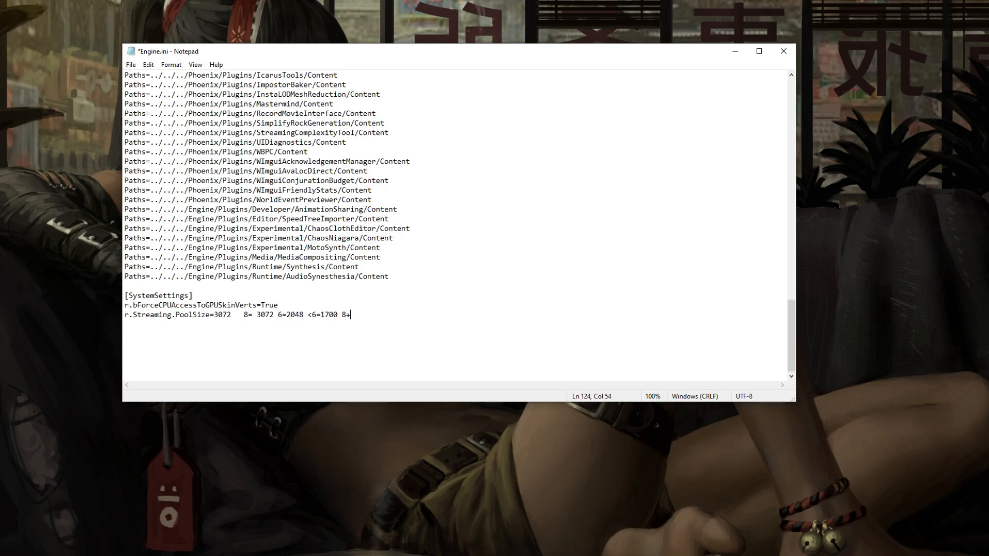
text(=)
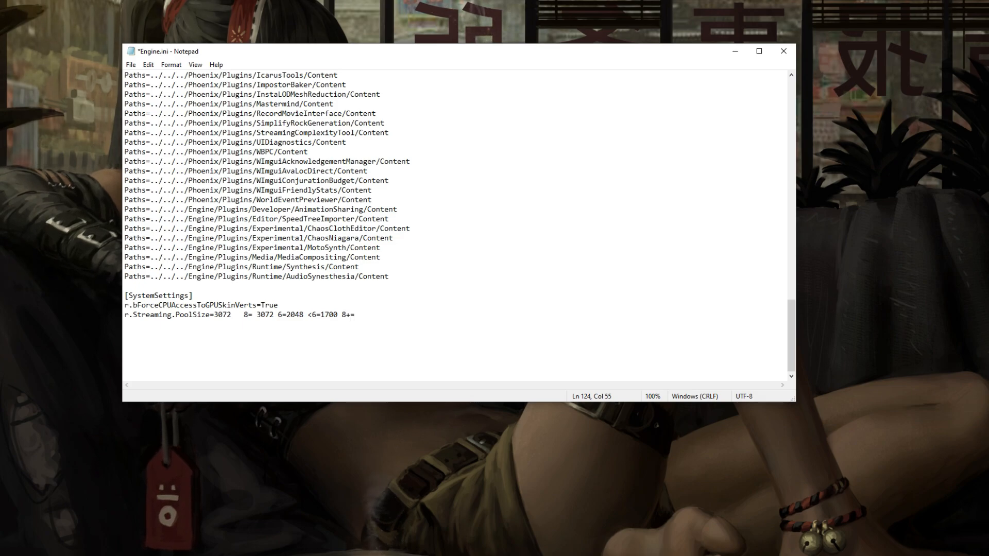
text(4096)
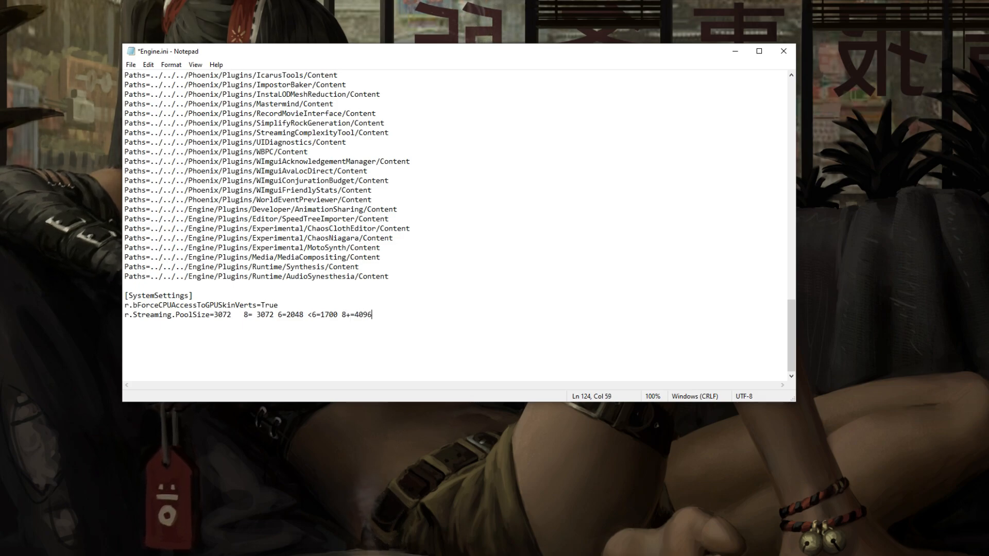
text(+)
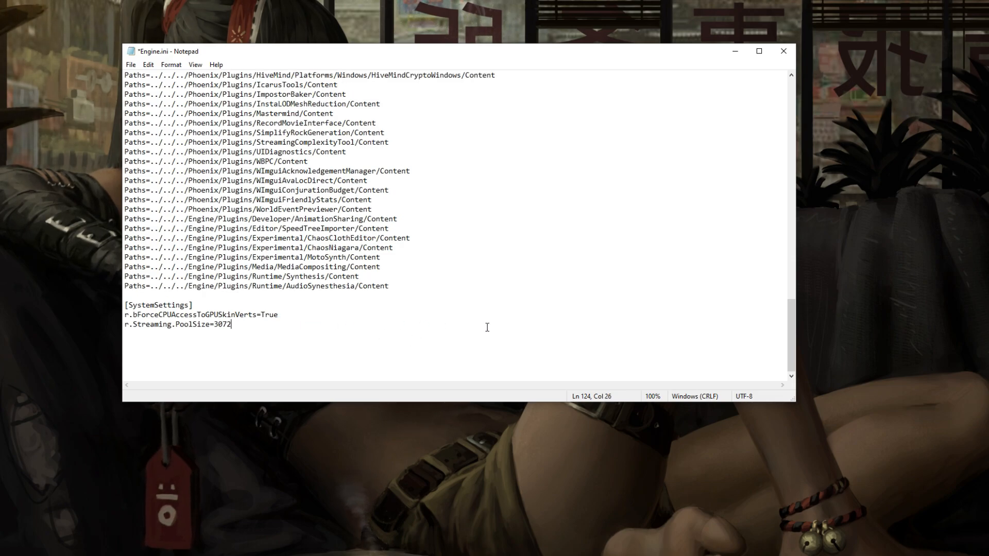
Step: Close Engine.ini keeping r.Streaming.PoolSize=3072 and save the changes
click(783, 51)
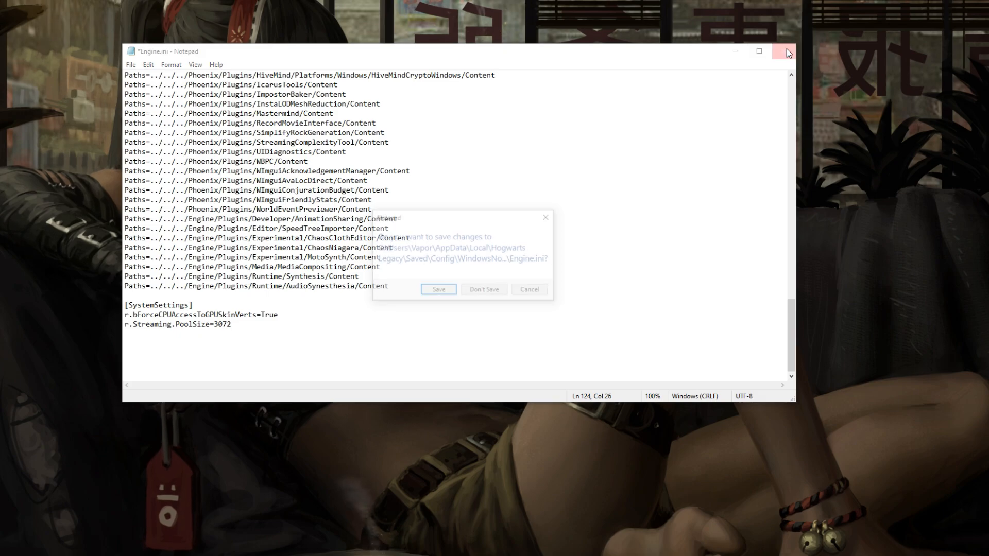
click(439, 288)
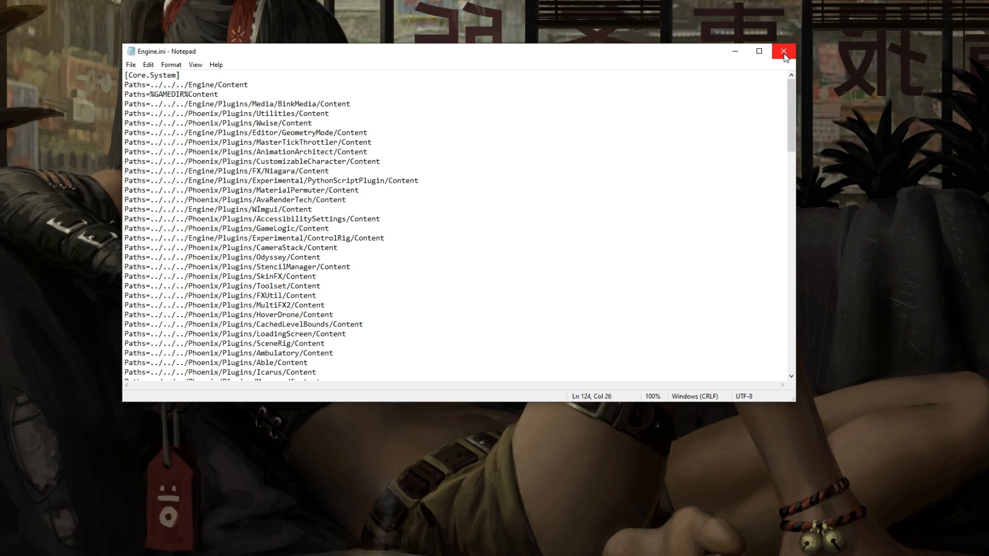
Step: Leave Notepad, review Display Options in-game and switch to Graphics Options
click(783, 52)
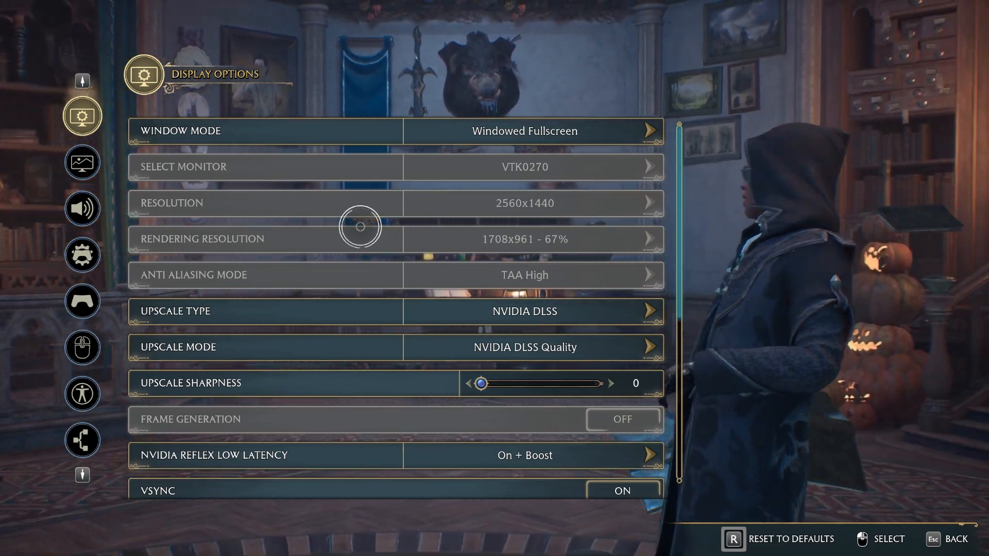
scroll(down, 3)
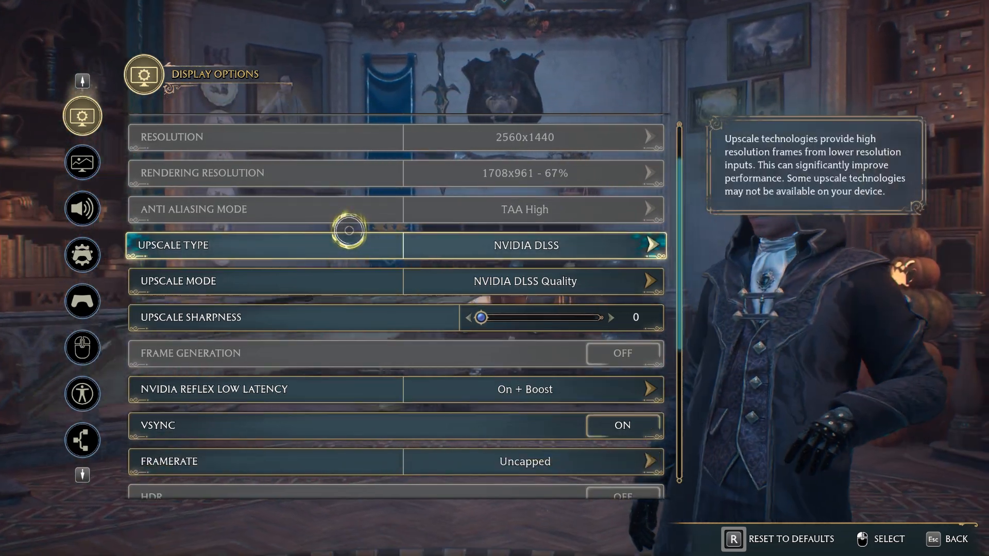
scroll(down, 3)
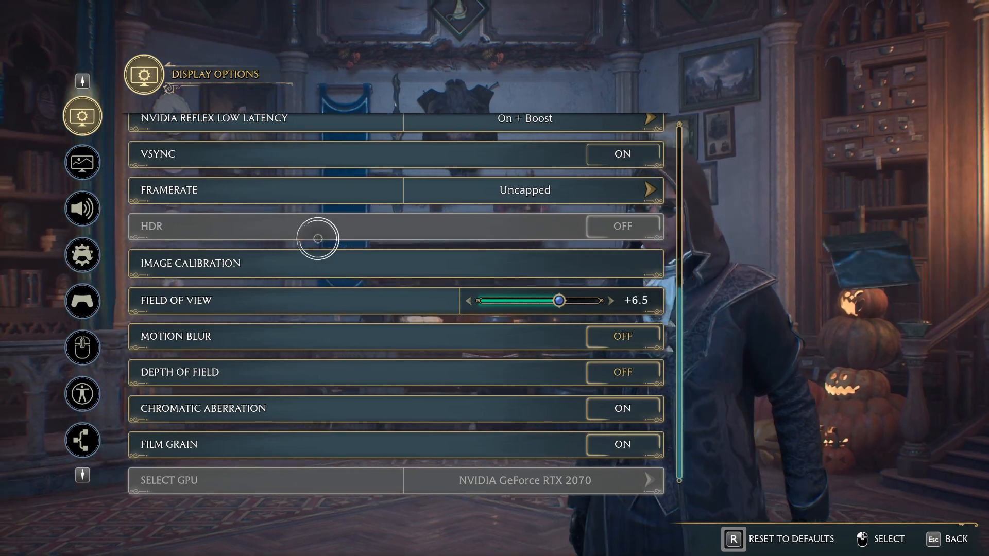
scroll(up, 3)
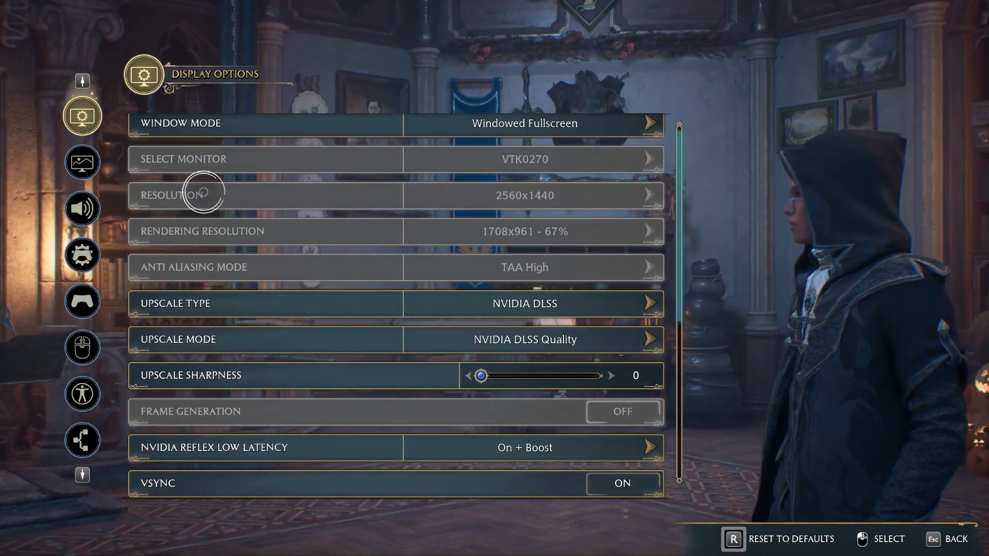
click(82, 161)
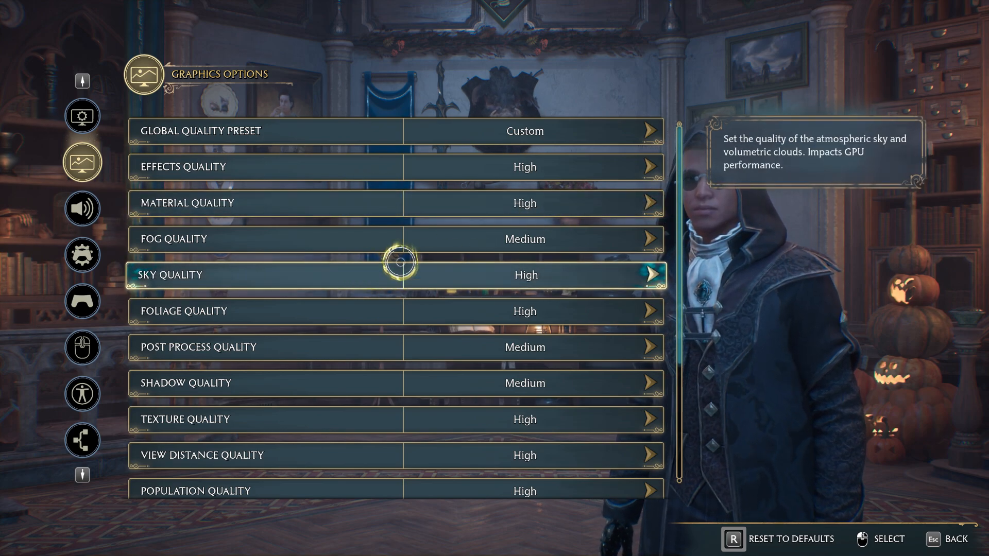
key(Up)
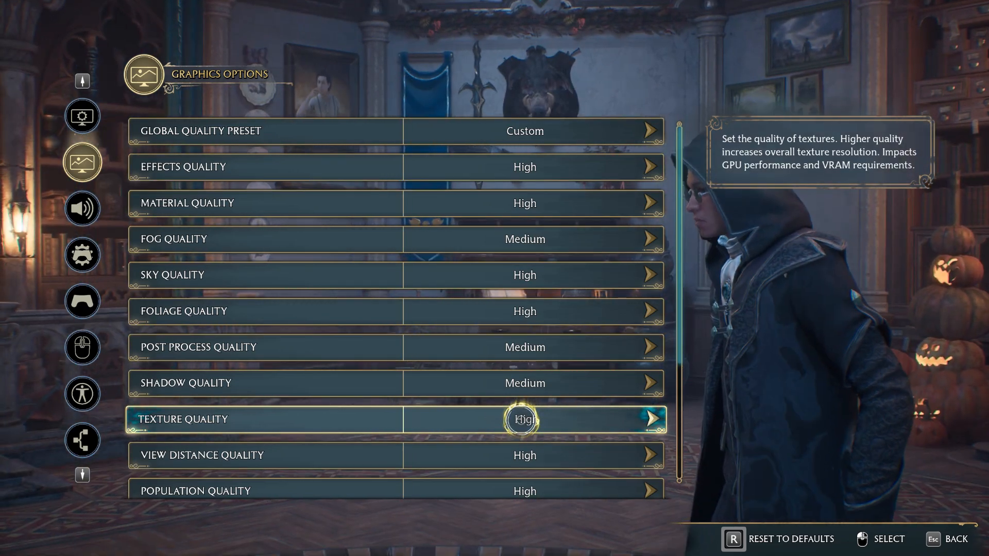
scroll(down, 3)
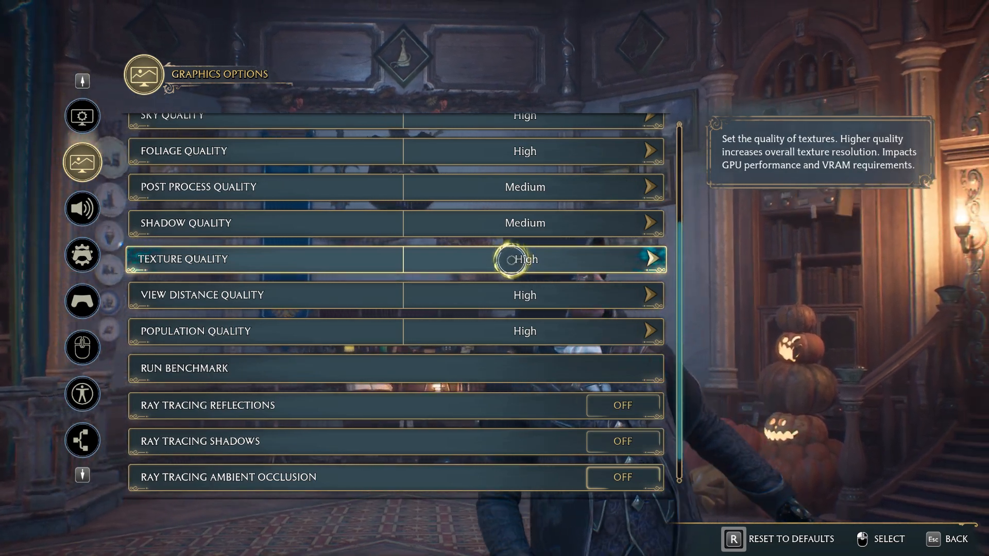
scroll(up, 3)
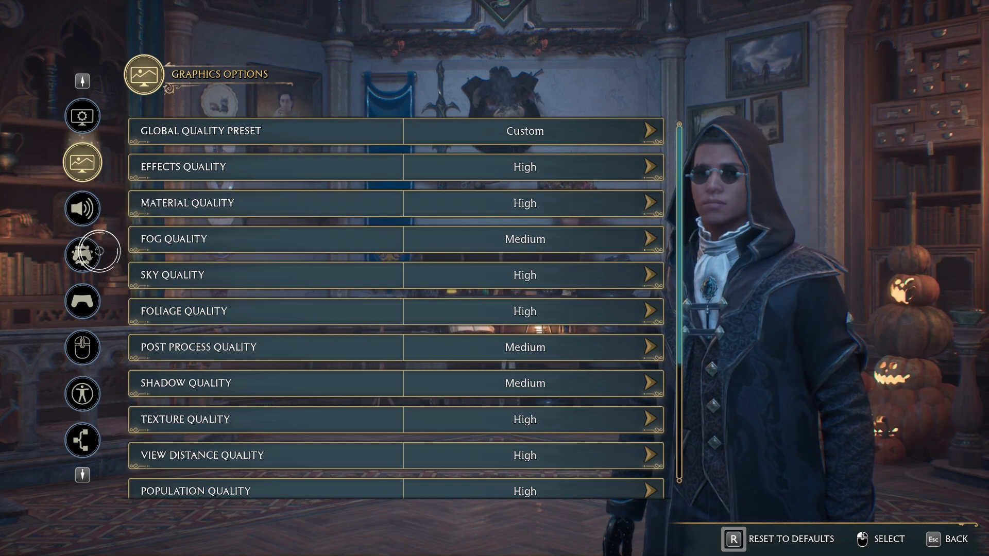
Step: In Gameplay Options set Camera Acceleration and Aiming Acceleration sliders to 0
click(82, 254)
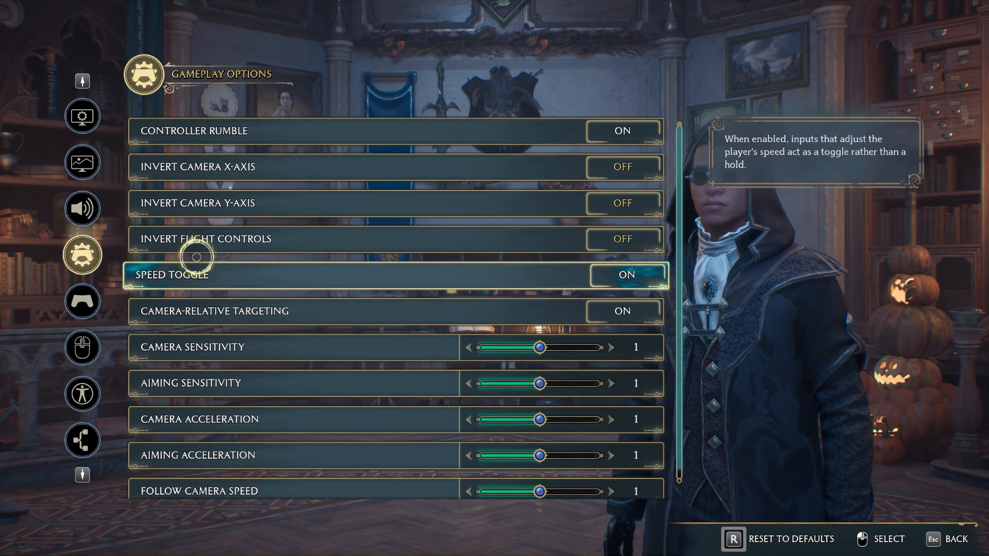
mouse_move(409, 433)
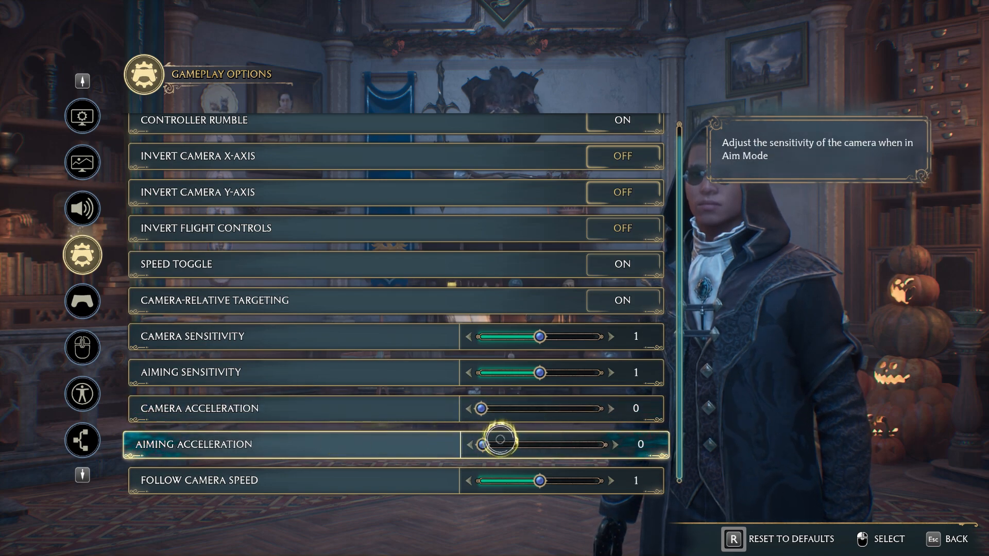
key(up)
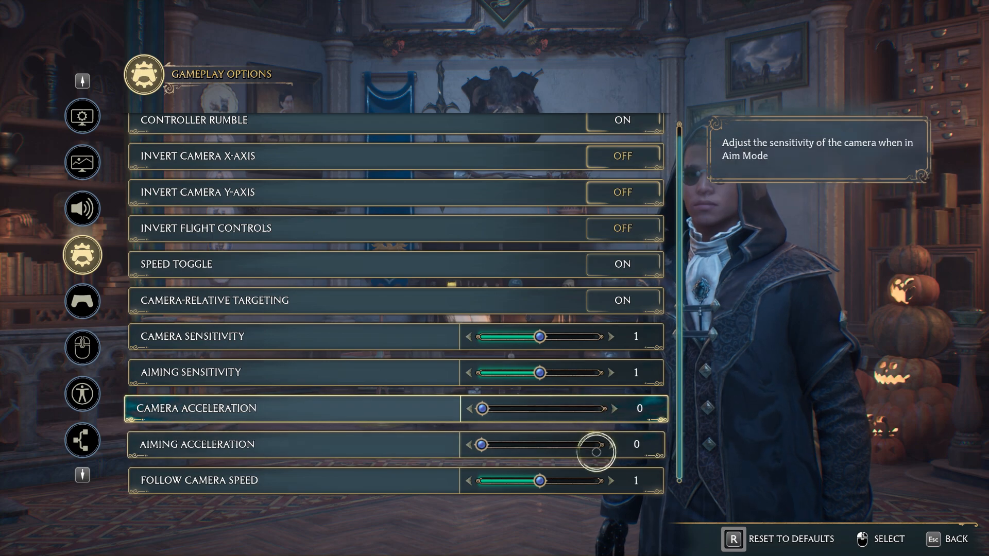
mouse_move(593, 423)
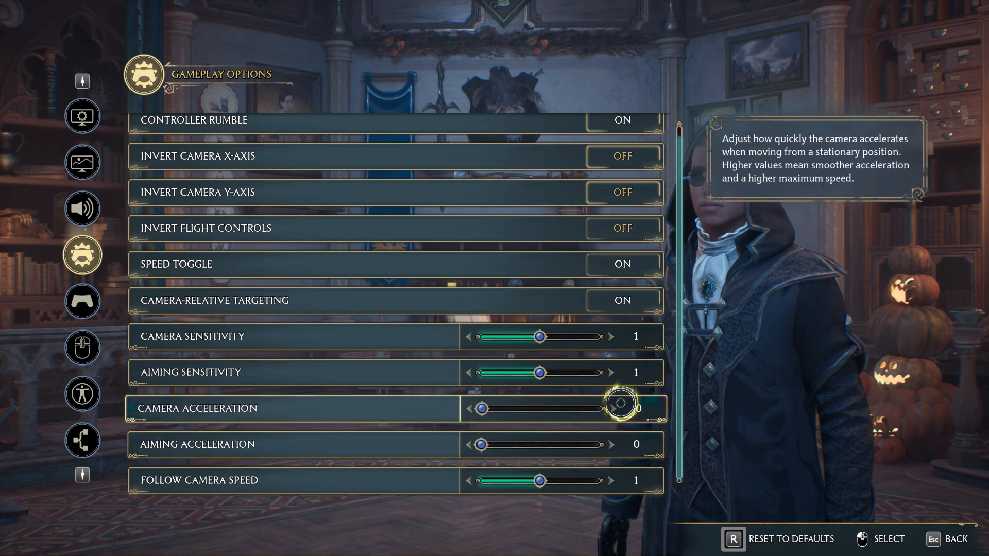
key(Down)
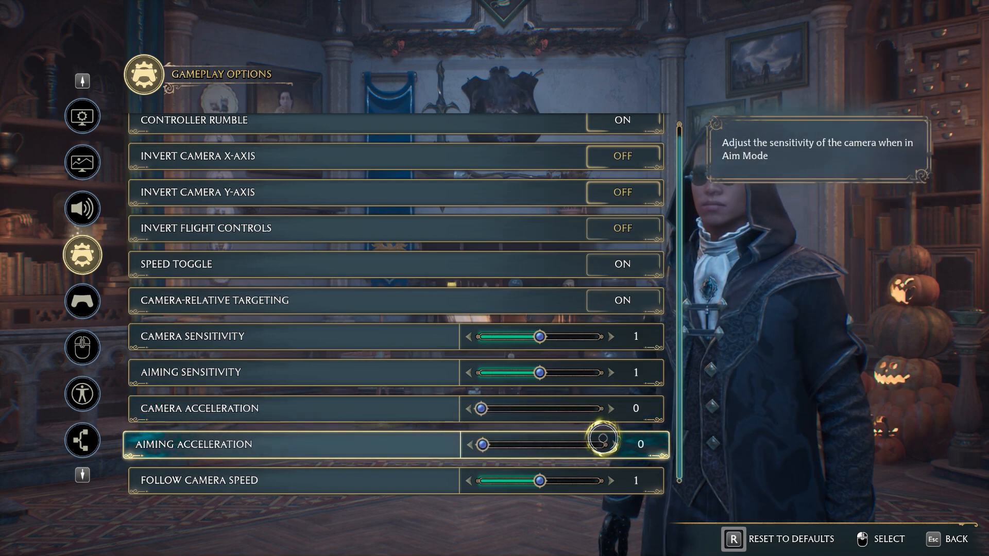
drag(601, 446, 479, 445)
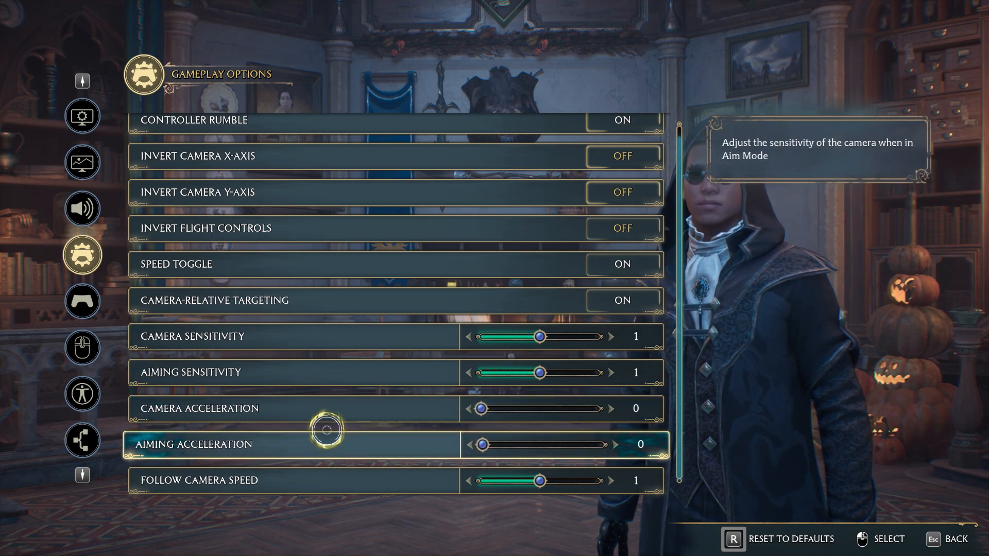
key(Up)
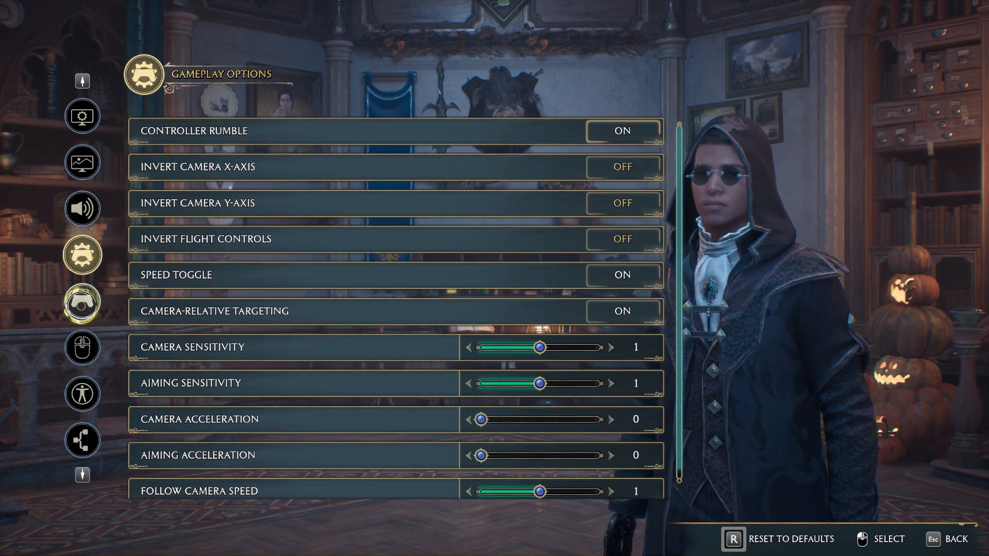
Step: Browse PC Control and Accessibility options unchanged, then return to Graphics Options
click(81, 301)
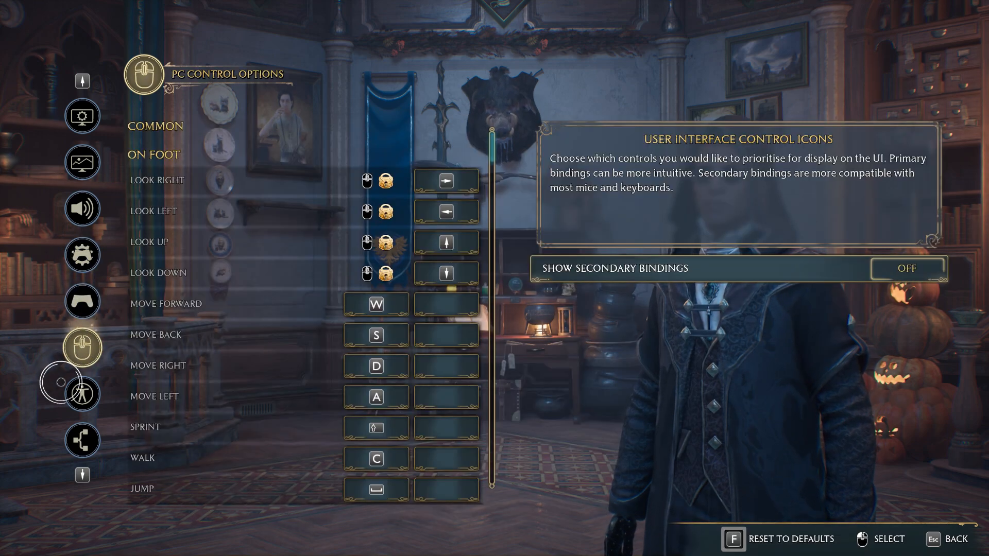
click(82, 394)
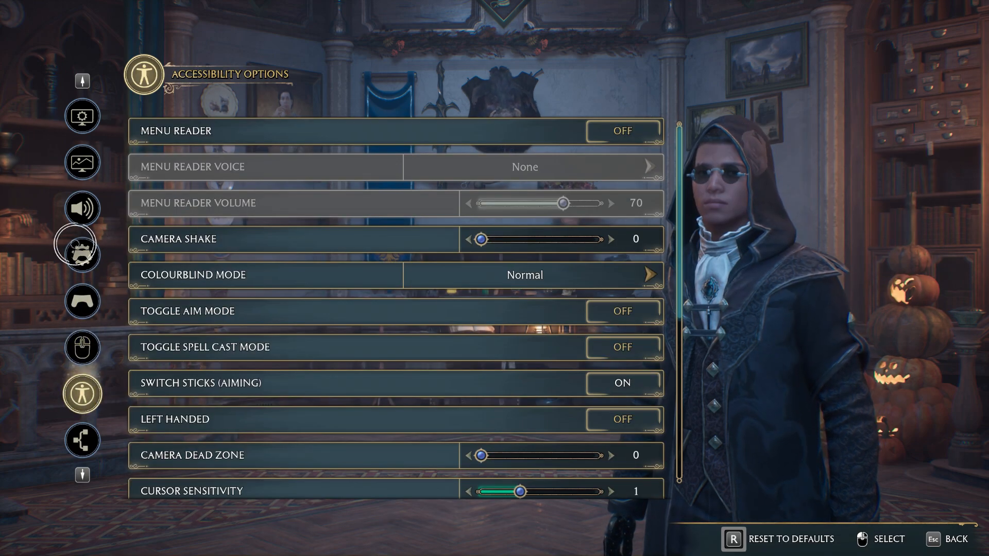
scroll(down, 3)
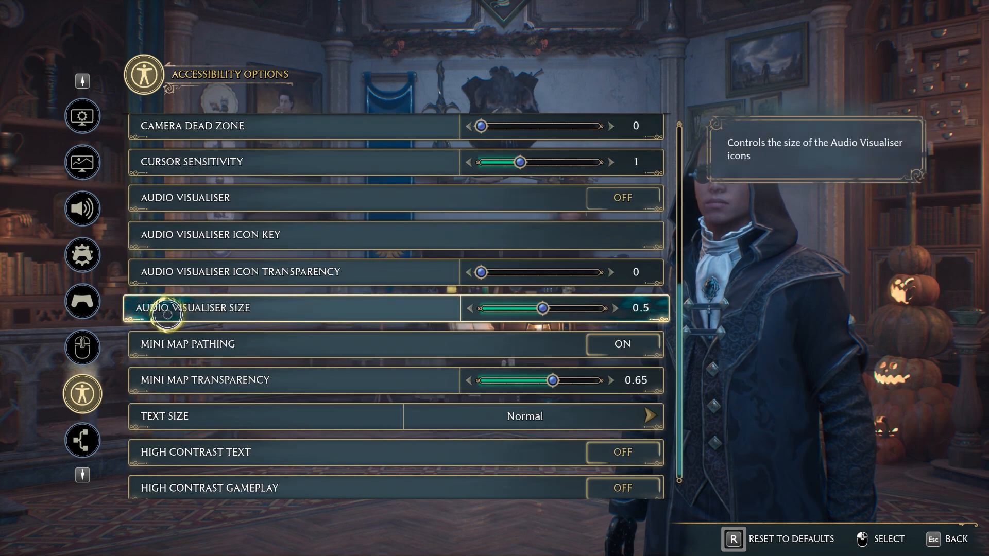
click(83, 162)
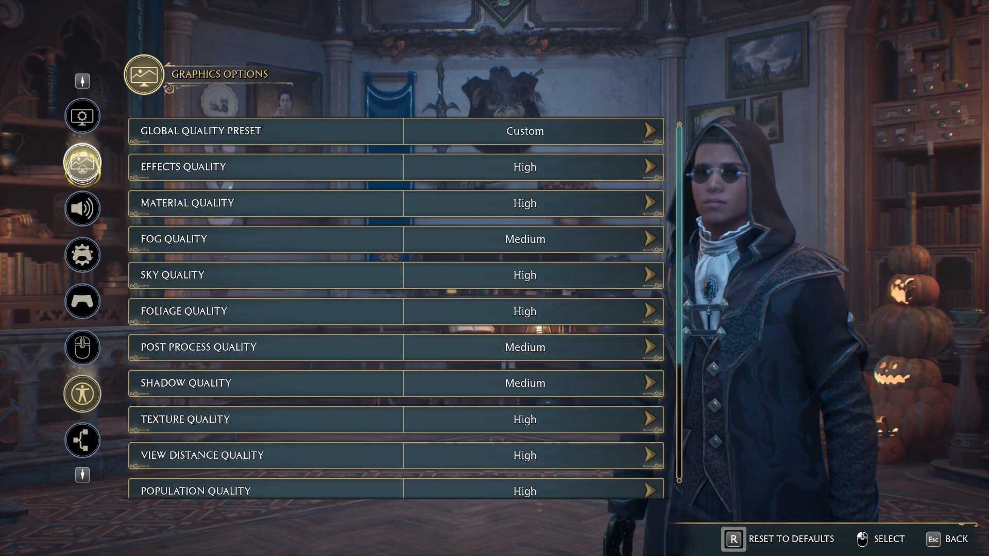